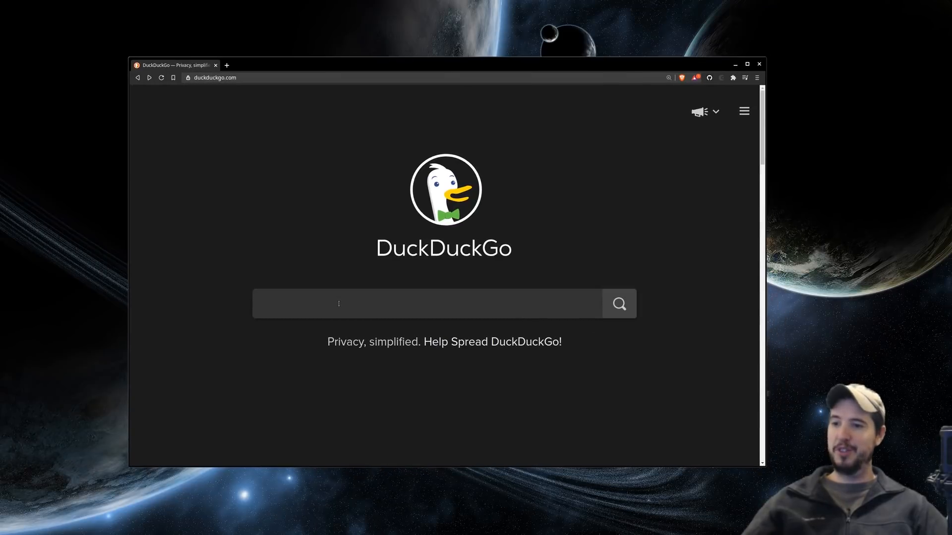
- Search the web for 'android studio' to reach the Android Studio download page
{"action": "type", "text": "android st"}
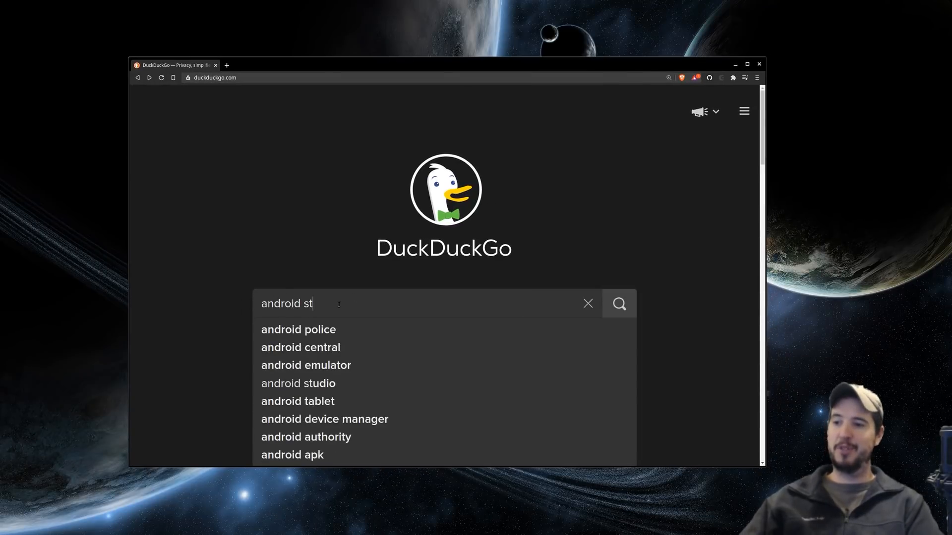
{"action": "left_click", "coordinate": [299, 383]}
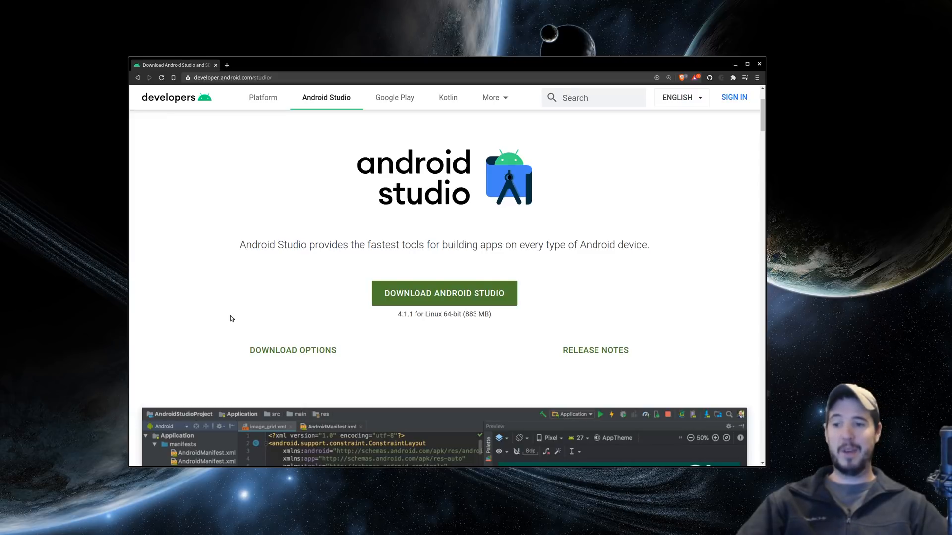
{"action": "mouse_move", "coordinate": [220, 318]}
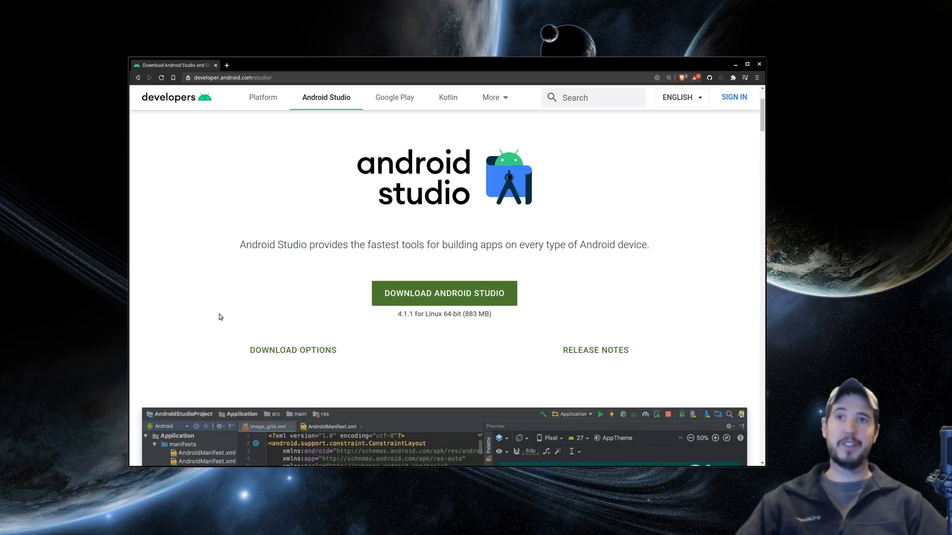
{"action": "mouse_move", "coordinate": [235, 311]}
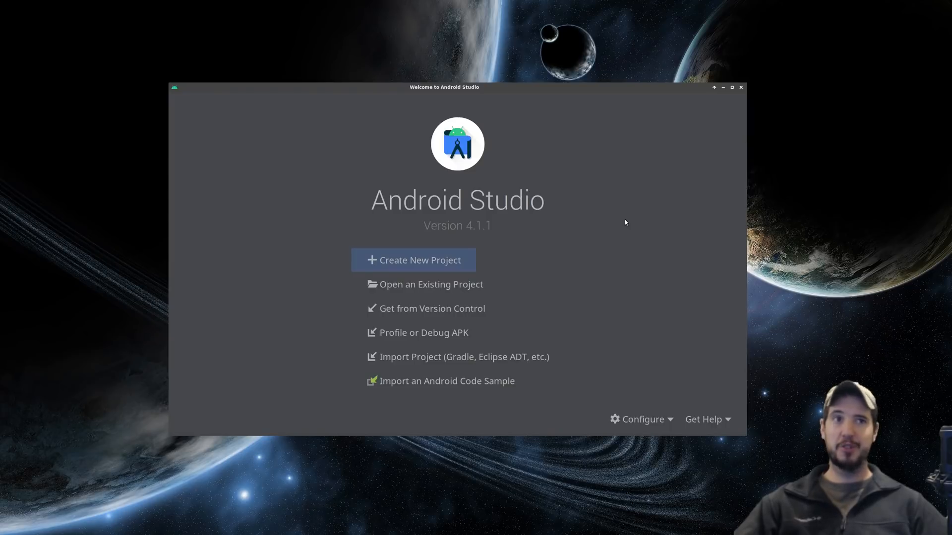
{"action": "mouse_move", "coordinate": [512, 244]}
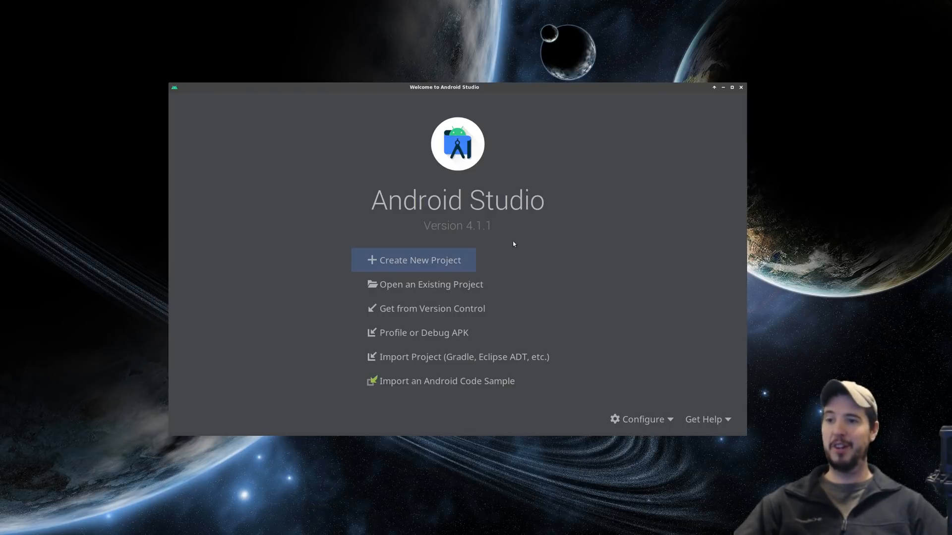
- Start creating a new Android Studio project from the welcome screen
{"action": "left_click", "coordinate": [415, 260]}
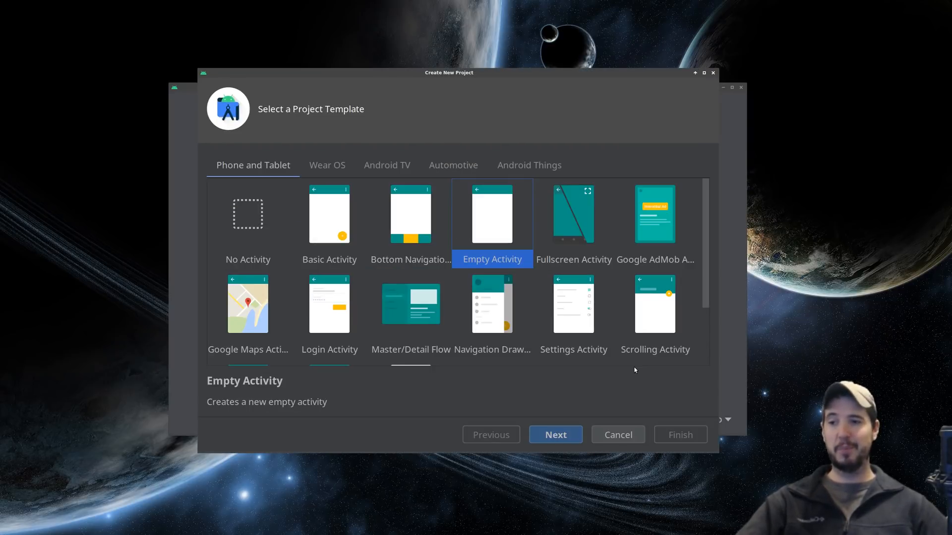
{"action": "mouse_move", "coordinate": [557, 329]}
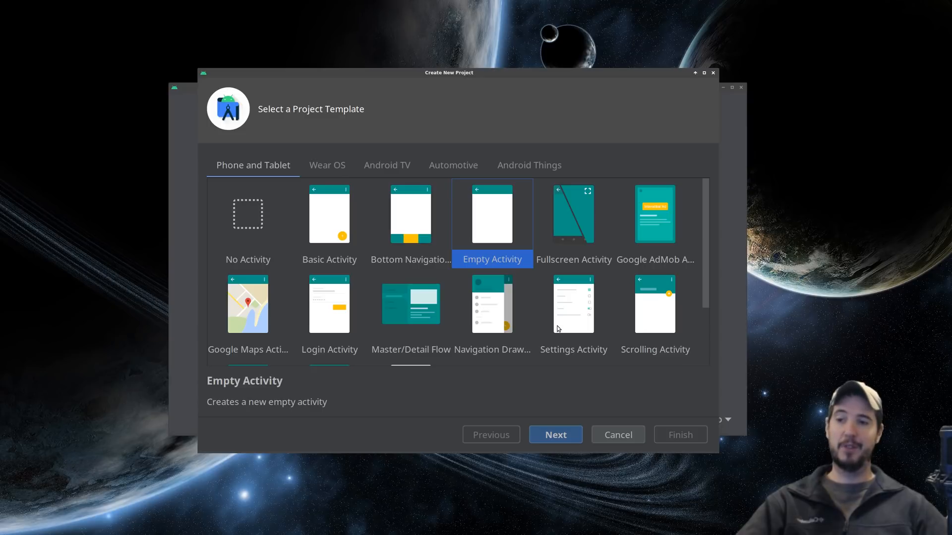
{"action": "mouse_move", "coordinate": [575, 389]}
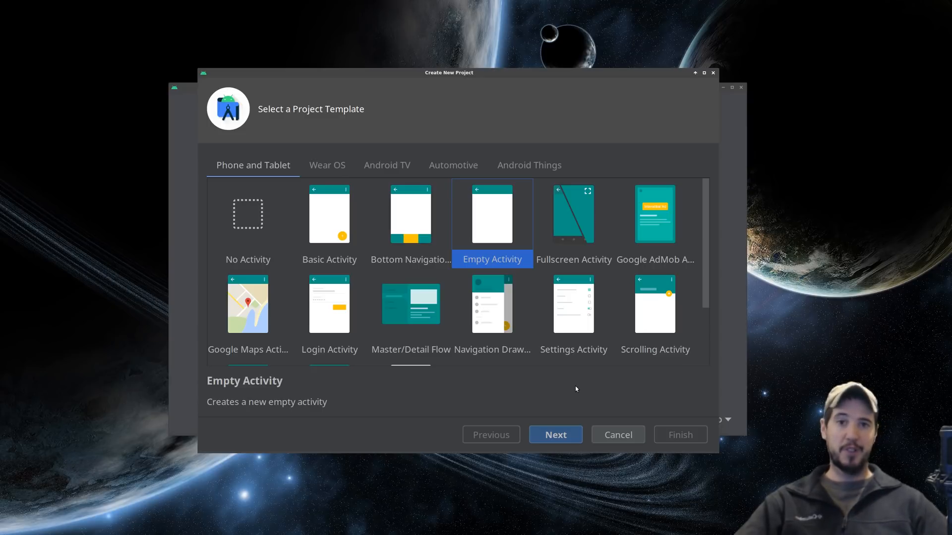
{"action": "mouse_move", "coordinate": [555, 434]}
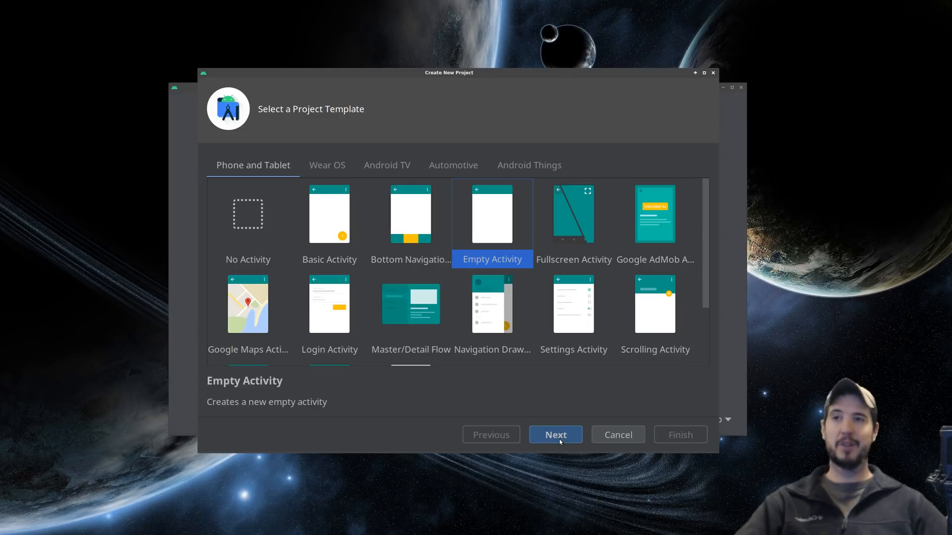
- Continue past the Empty Activity template and name the project 'Engineer Man', keeping Java
{"action": "left_click", "coordinate": [555, 434]}
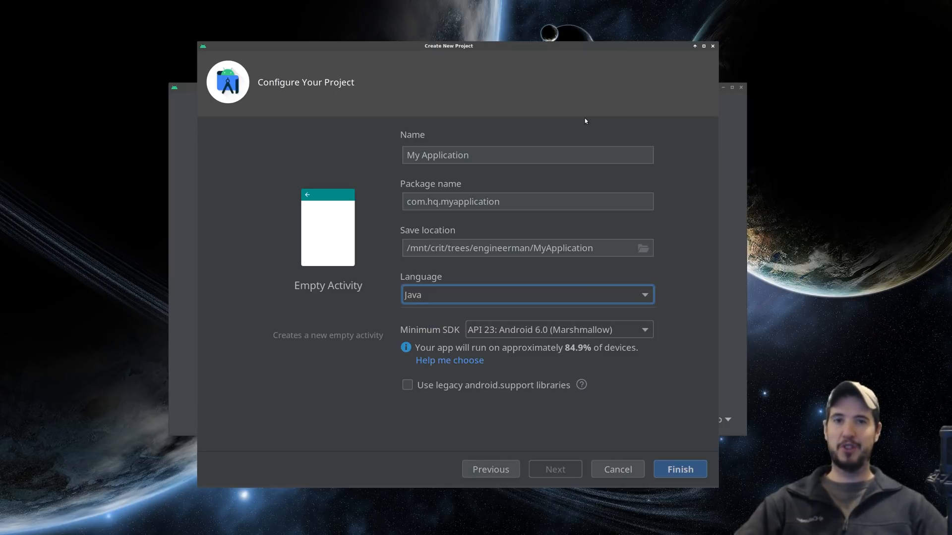
{"action": "mouse_move", "coordinate": [492, 155]}
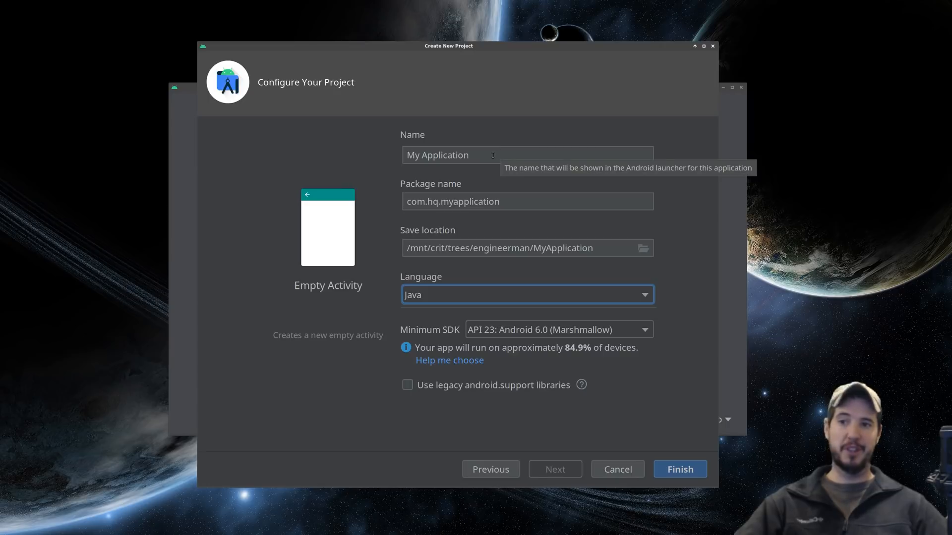
{"action": "type", "text": "Eng"}
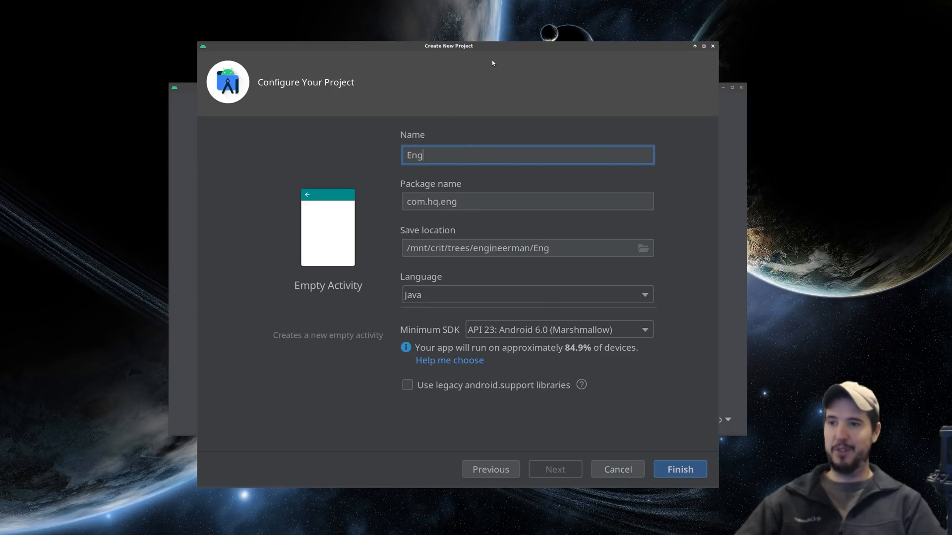
{"action": "type", "text": "ineer Man"}
{"action": "left_click", "coordinate": [528, 248]}
{"action": "type", "text": "122"}
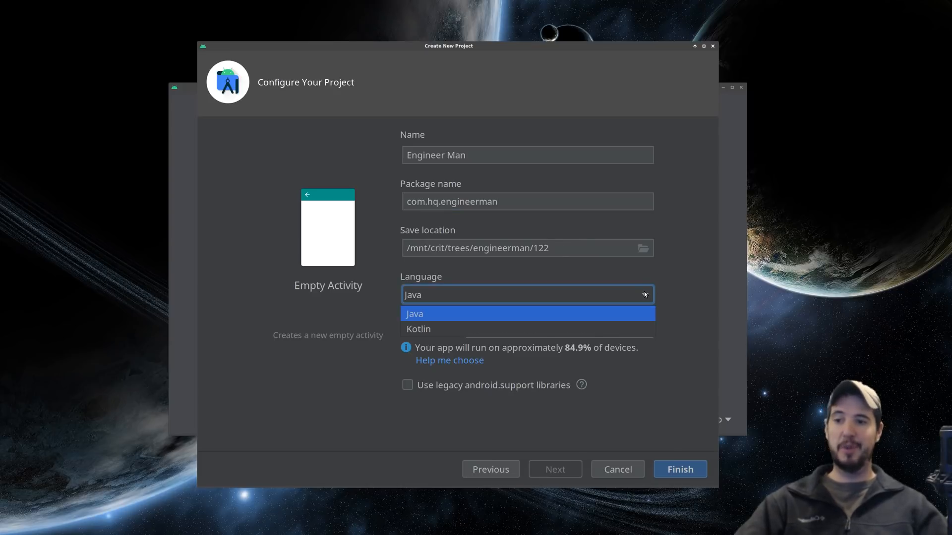
{"action": "mouse_move", "coordinate": [667, 293]}
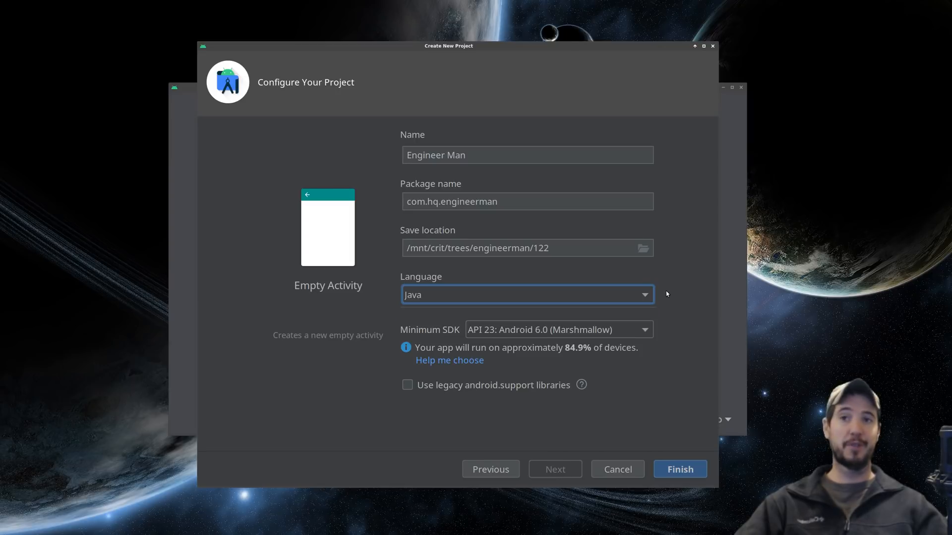
{"action": "mouse_move", "coordinate": [645, 296]}
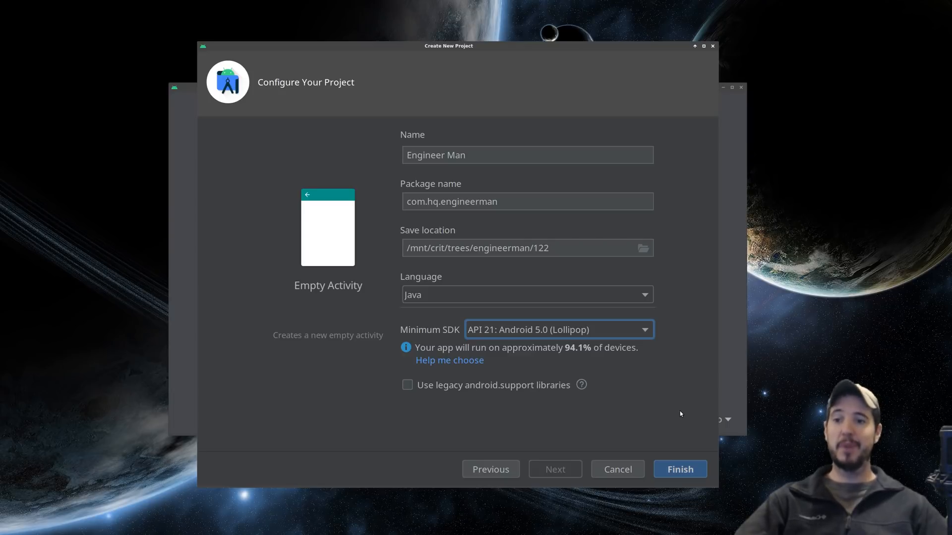
- Browse the Minimum SDK list, trying API 16 Jelly Bean before choosing API 23 Marshmallow
{"action": "left_click", "coordinate": [644, 329]}
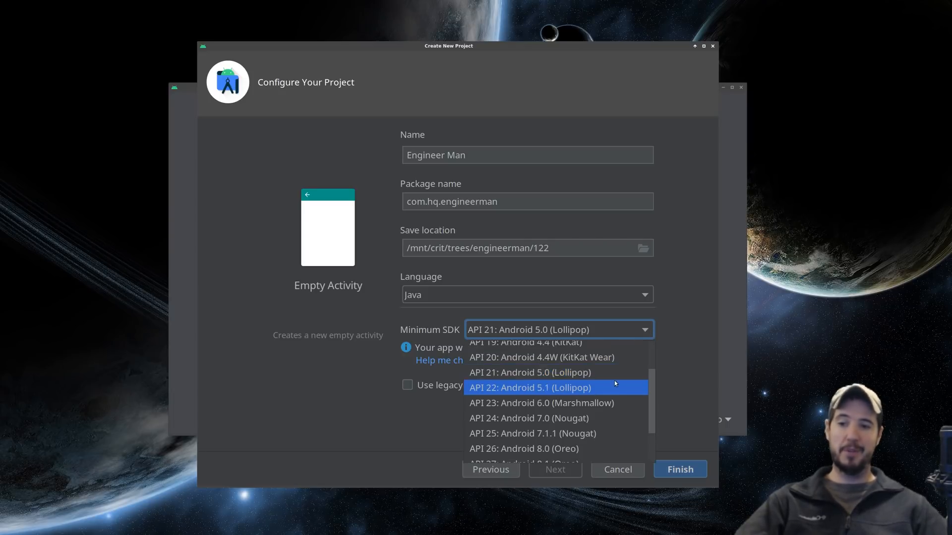
{"action": "scroll", "scroll_direction": "up", "scroll_amount": 3}
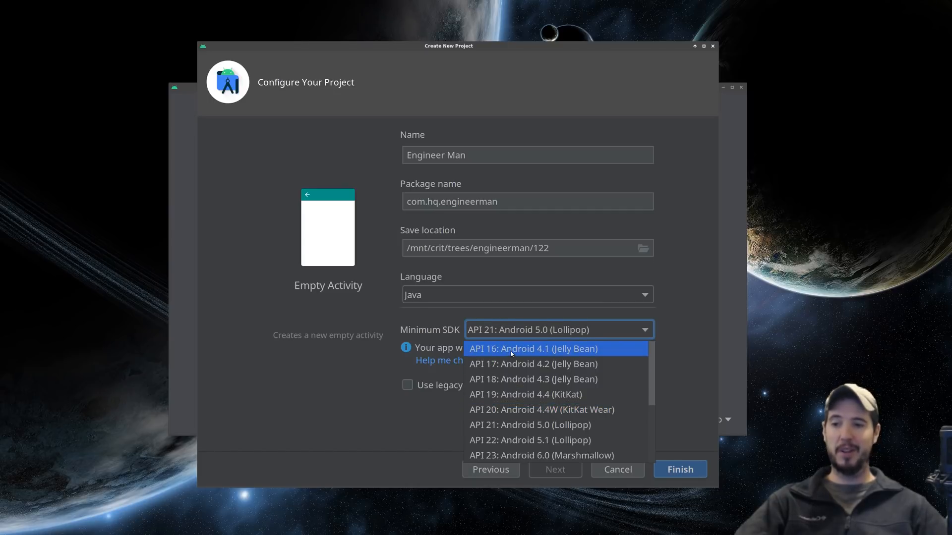
{"action": "scroll", "scroll_direction": "down", "scroll_amount": 3}
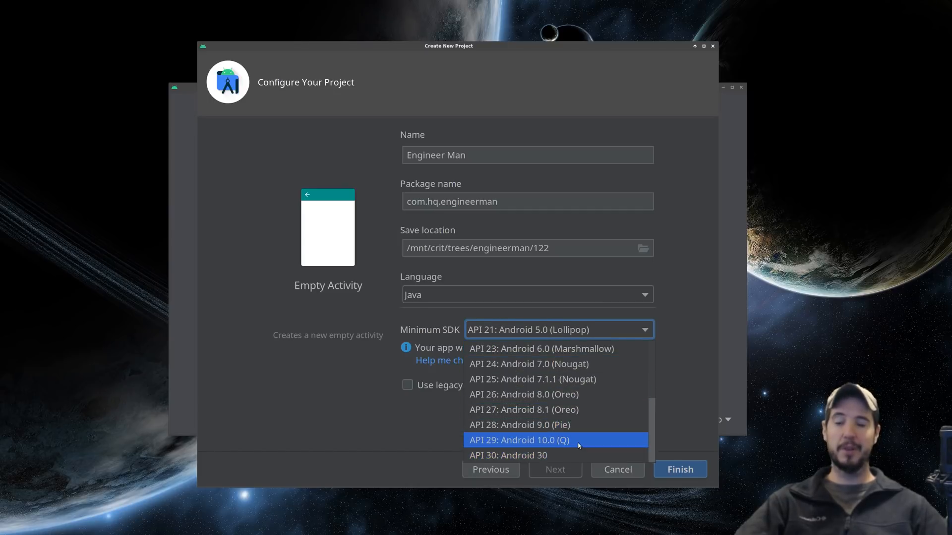
{"action": "mouse_move", "coordinate": [555, 378]}
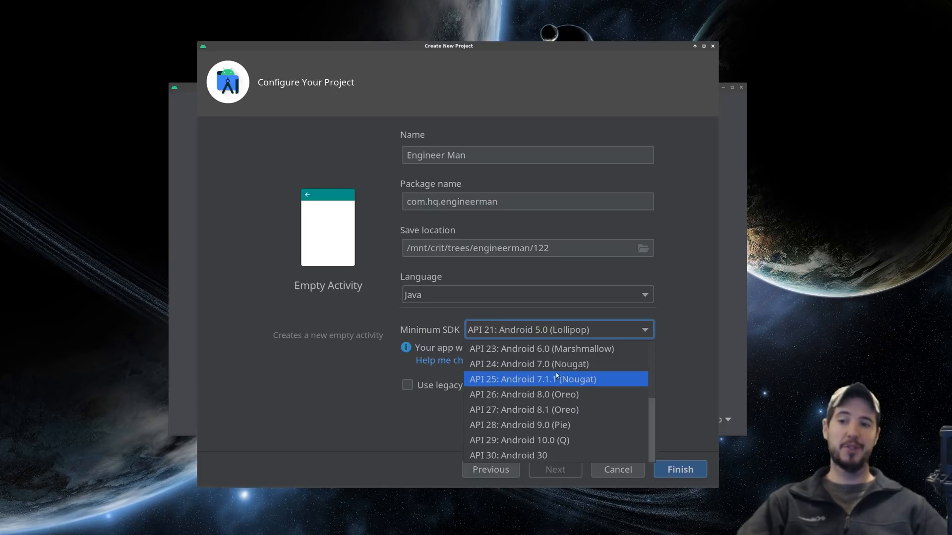
{"action": "mouse_move", "coordinate": [541, 348]}
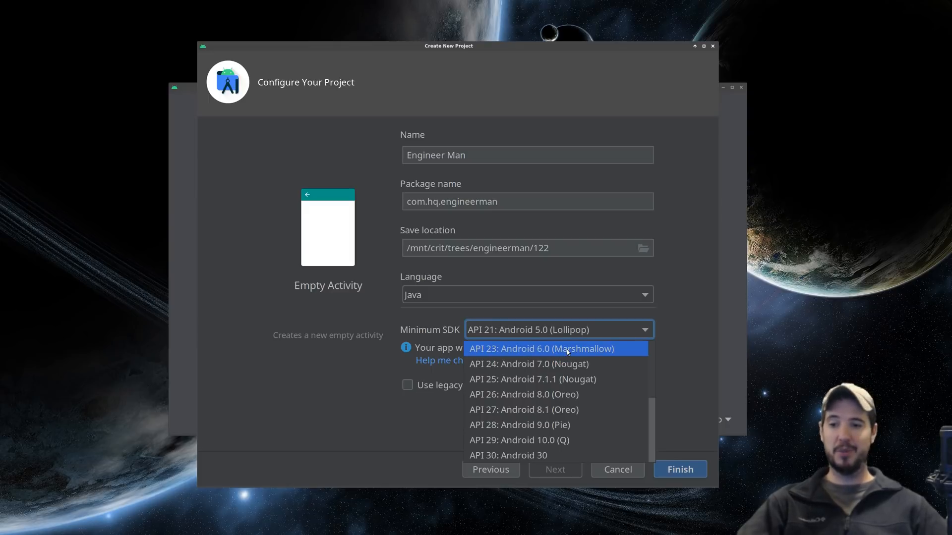
{"action": "left_click", "coordinate": [541, 348]}
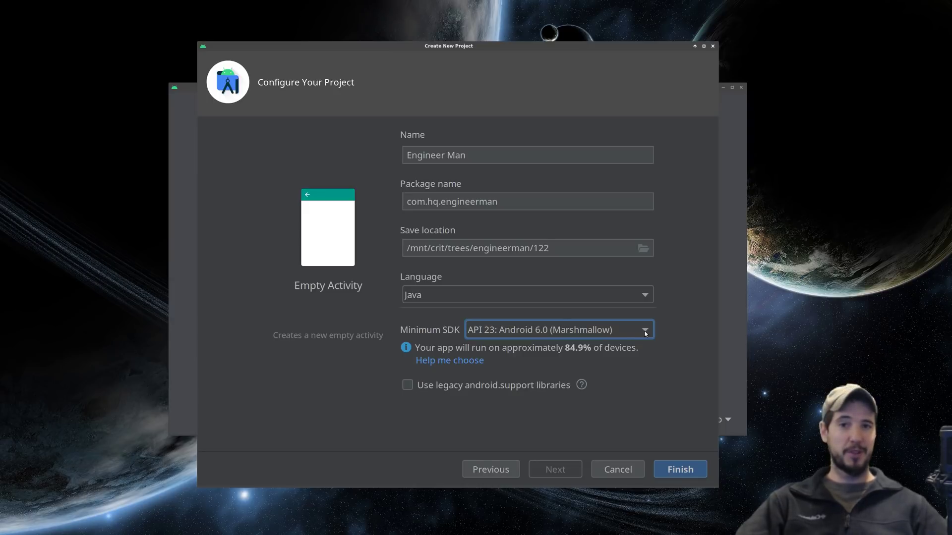
{"action": "left_click", "coordinate": [645, 329]}
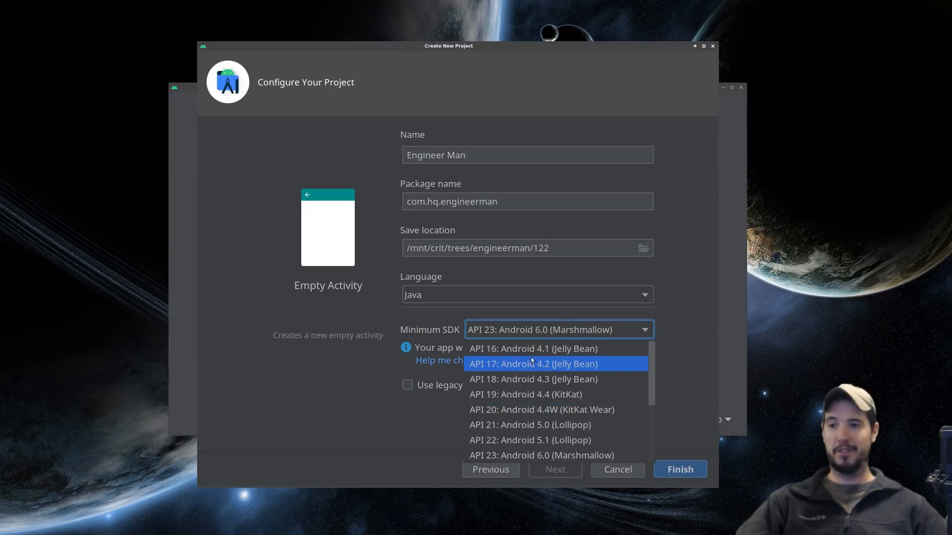
{"action": "left_click", "coordinate": [534, 349]}
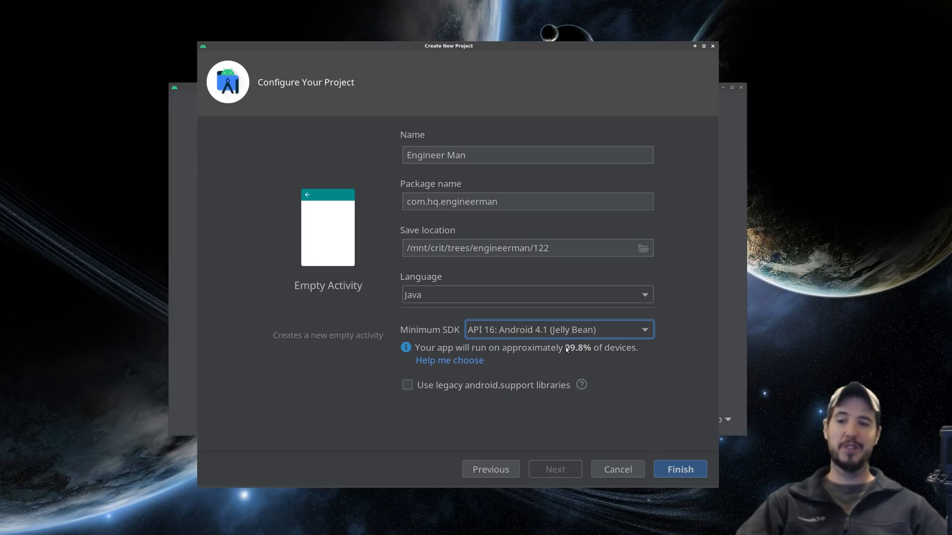
{"action": "mouse_move", "coordinate": [607, 361]}
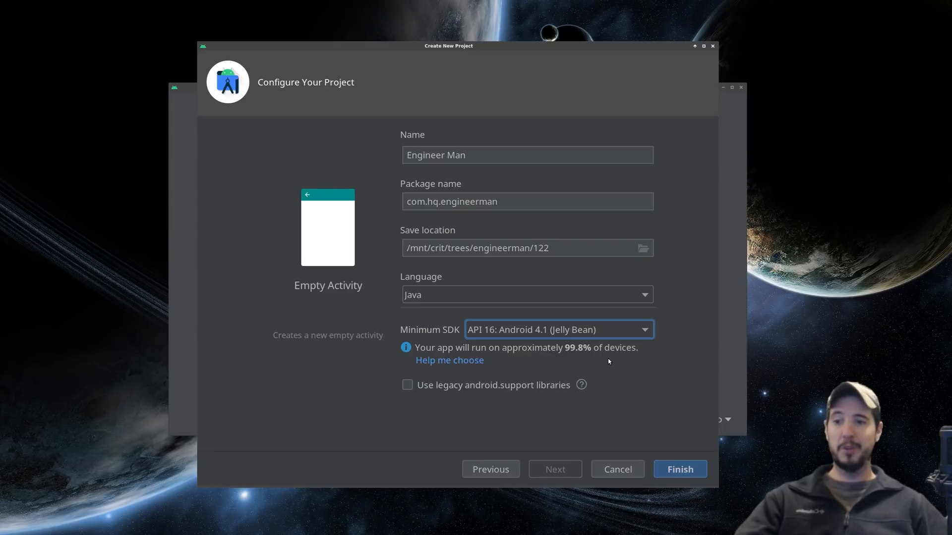
{"action": "left_click", "coordinate": [644, 329]}
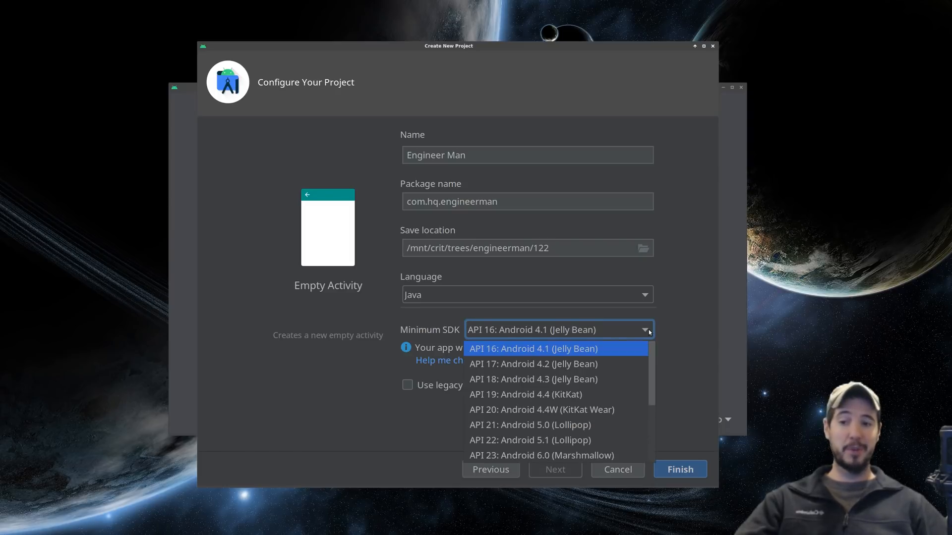
{"action": "scroll", "scroll_direction": "down", "scroll_amount": 3}
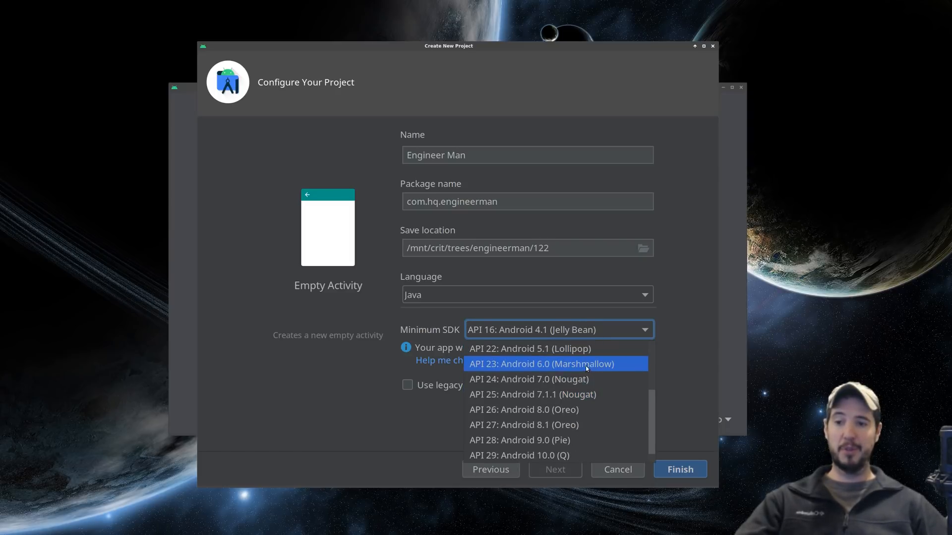
{"action": "left_click", "coordinate": [539, 364]}
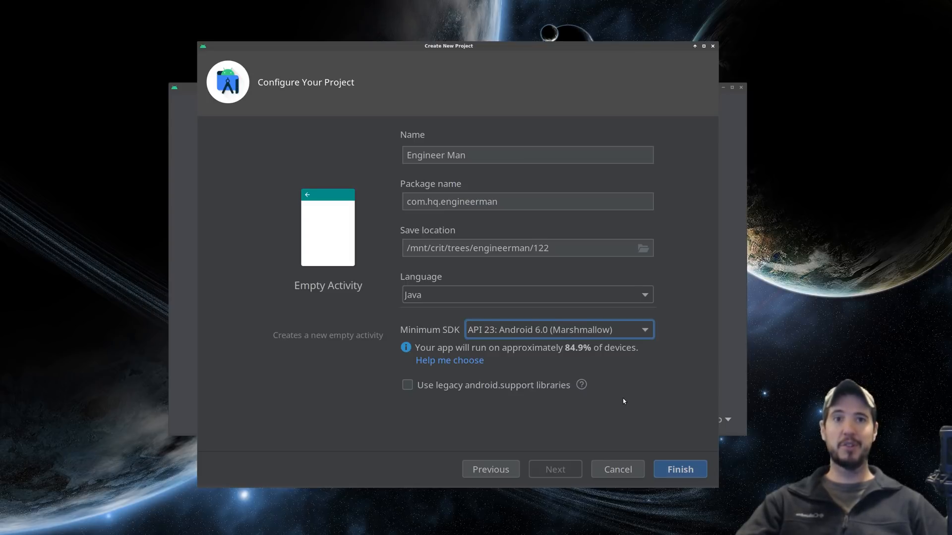
{"action": "mouse_move", "coordinate": [586, 400]}
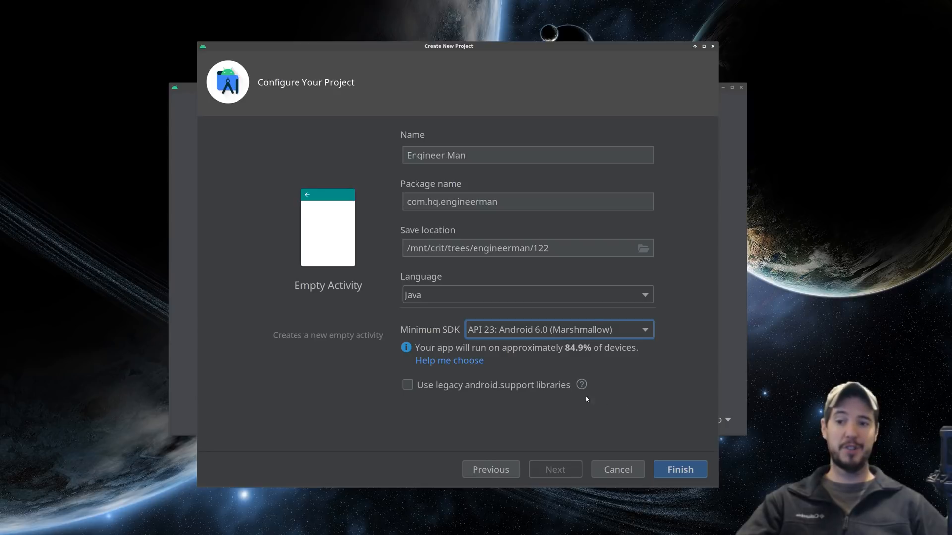
- Try API 21 Lollipop, then settle on API 23: Android 6.0 (Marshmallow) as minimum SDK
{"action": "left_click", "coordinate": [643, 330]}
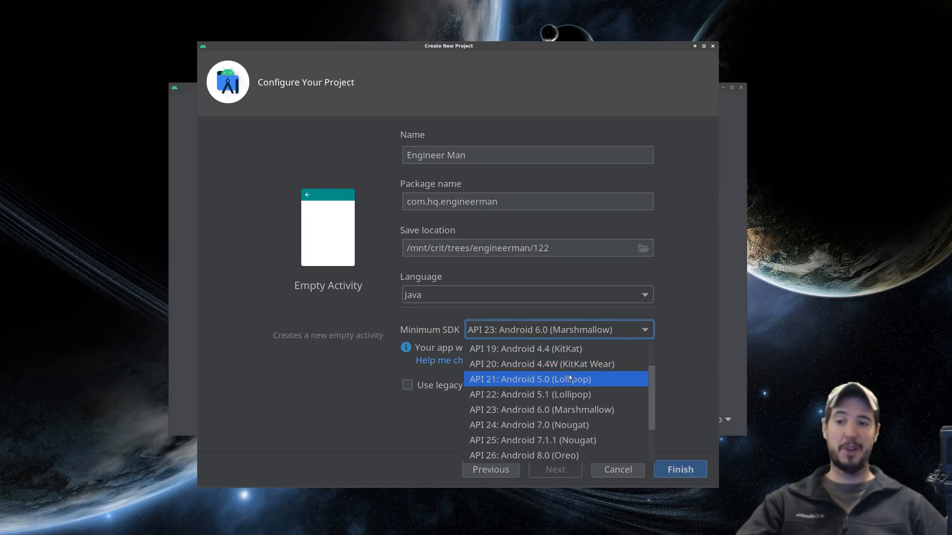
{"action": "left_click", "coordinate": [529, 379]}
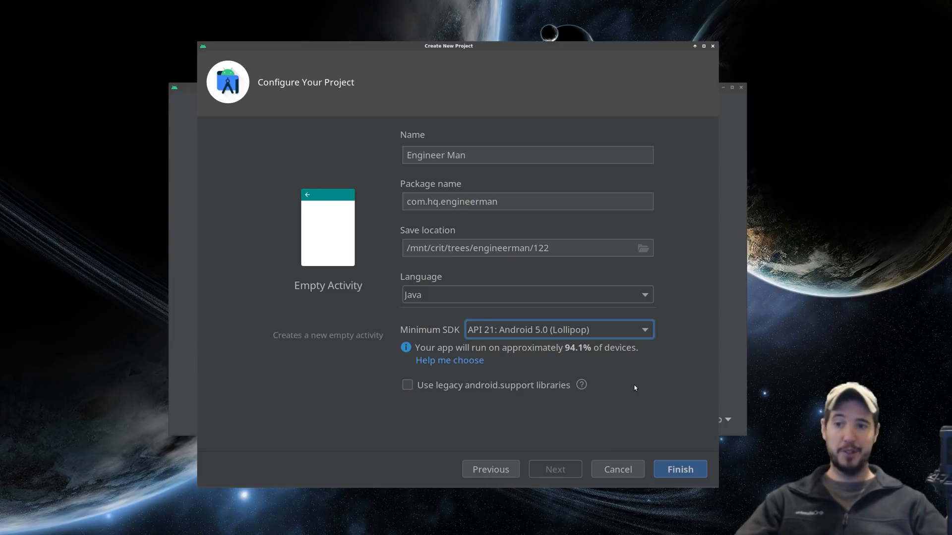
{"action": "mouse_move", "coordinate": [579, 359]}
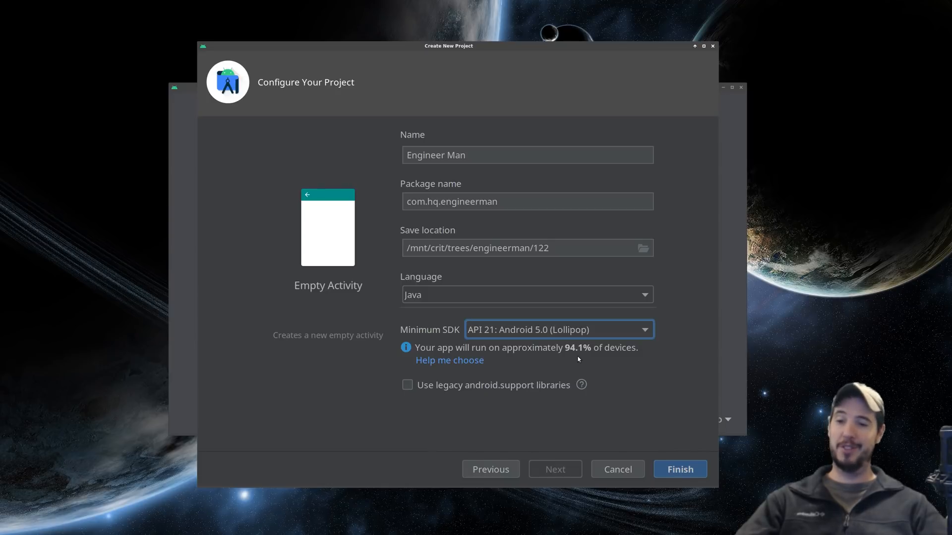
{"action": "left_click", "coordinate": [643, 329]}
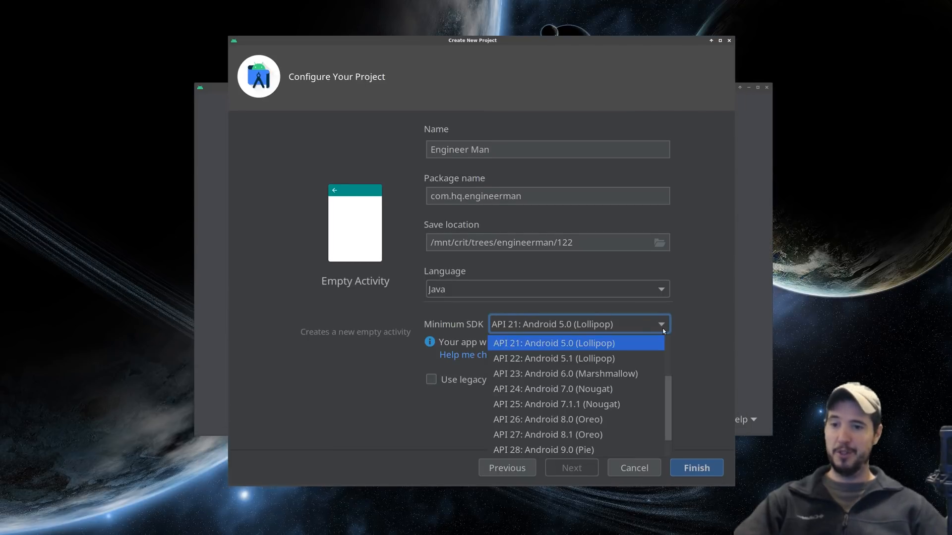
{"action": "left_click", "coordinate": [564, 373]}
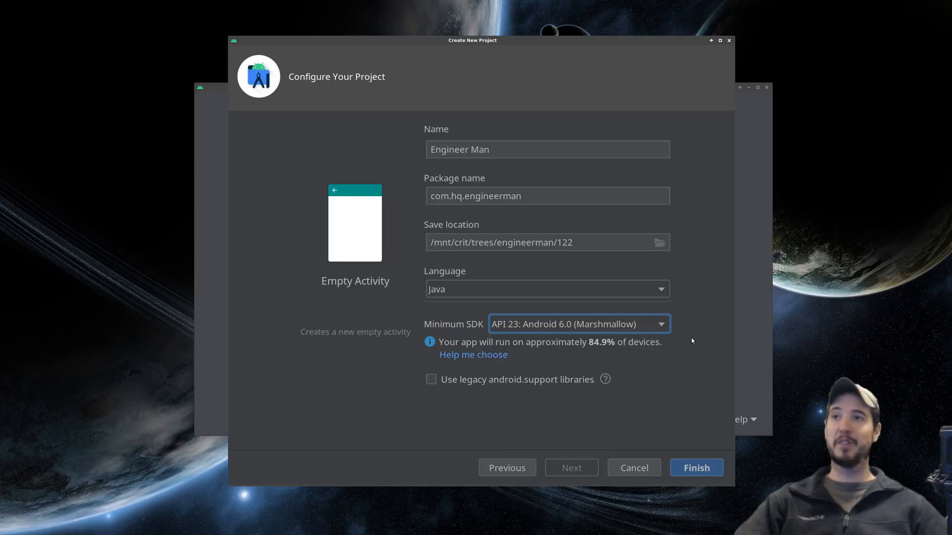
{"action": "mouse_move", "coordinate": [700, 366]}
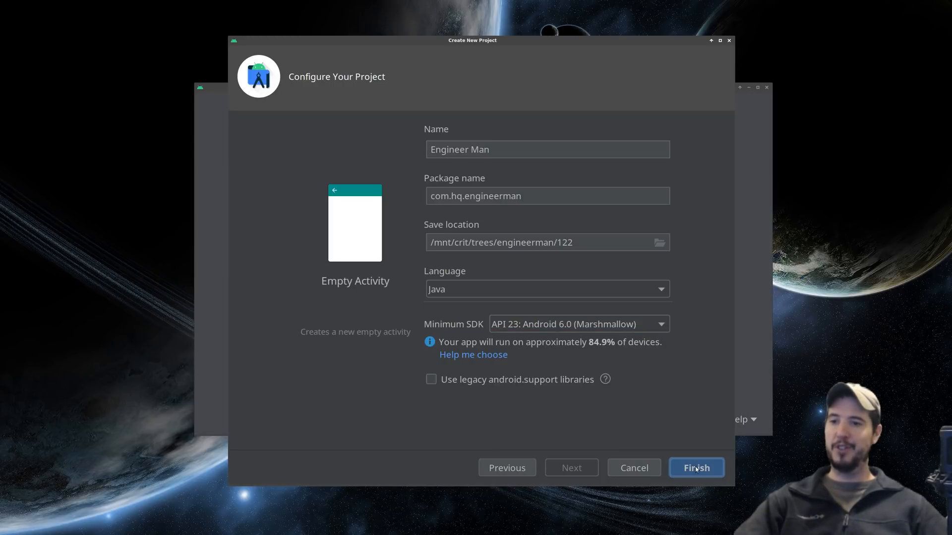
- Finish creating the project, look through AndroidManifest.xml, and return to MainActivity.java
{"action": "left_click", "coordinate": [696, 467]}
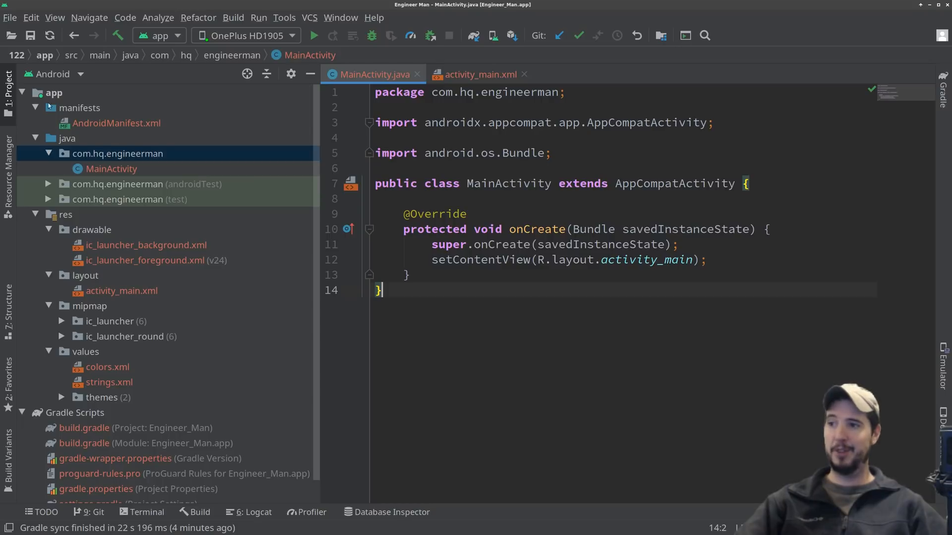
{"action": "mouse_move", "coordinate": [139, 217]}
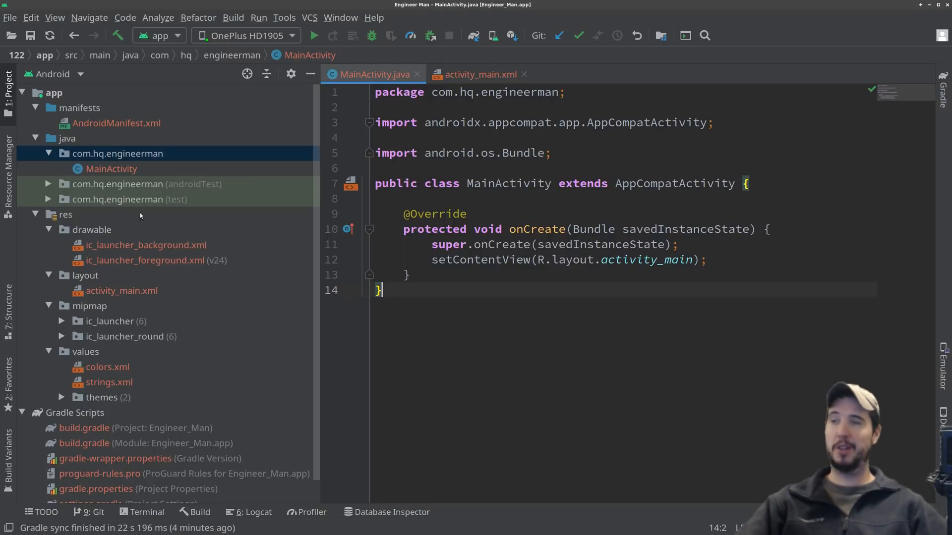
{"action": "mouse_move", "coordinate": [231, 437]}
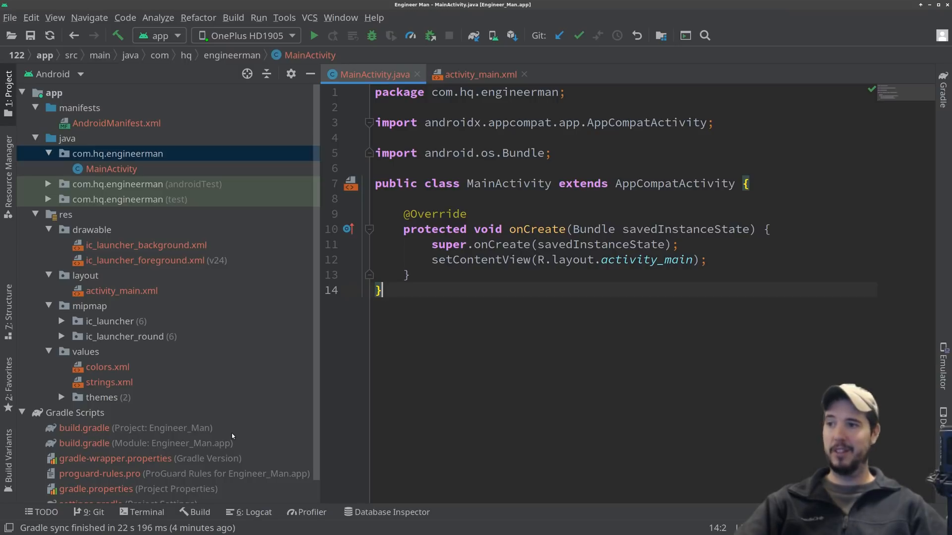
{"action": "left_click", "coordinate": [54, 92]}
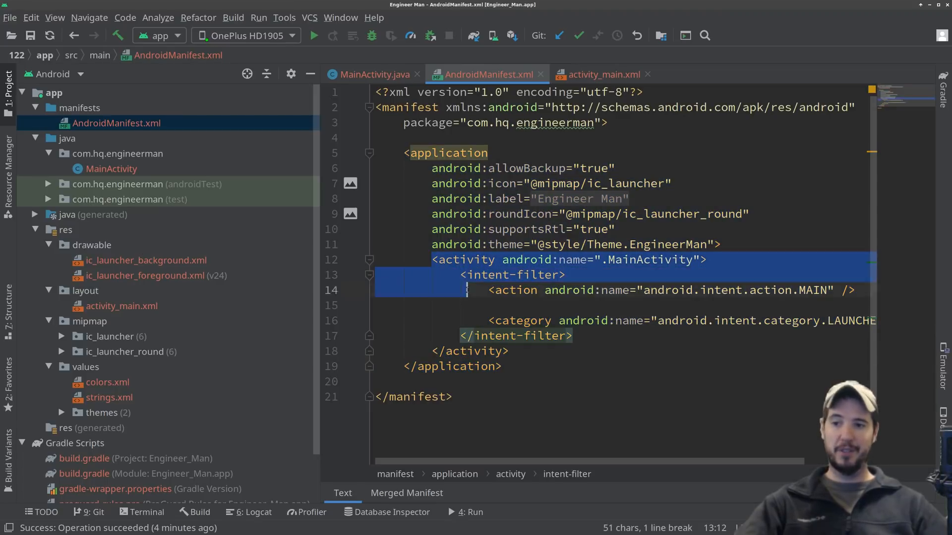
{"action": "left_click", "coordinate": [513, 351]}
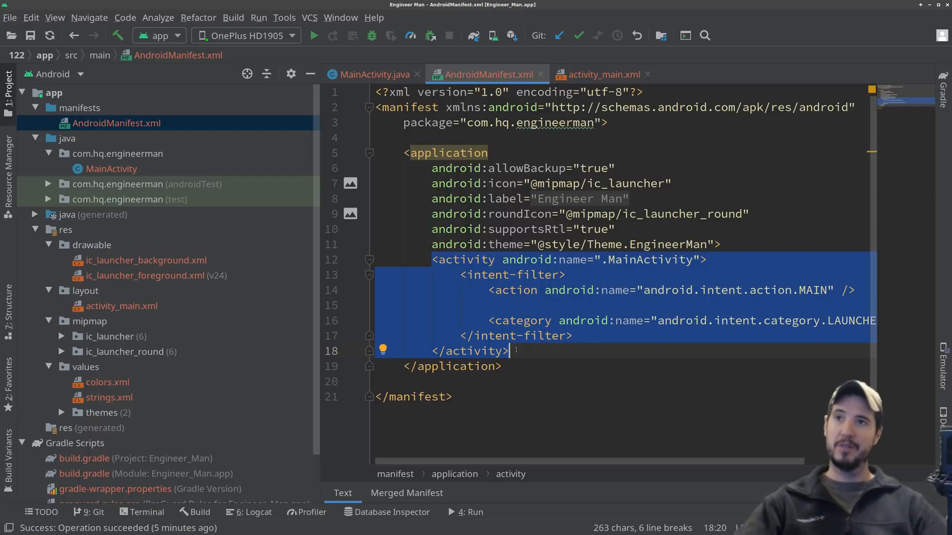
{"action": "left_click", "coordinate": [367, 75]}
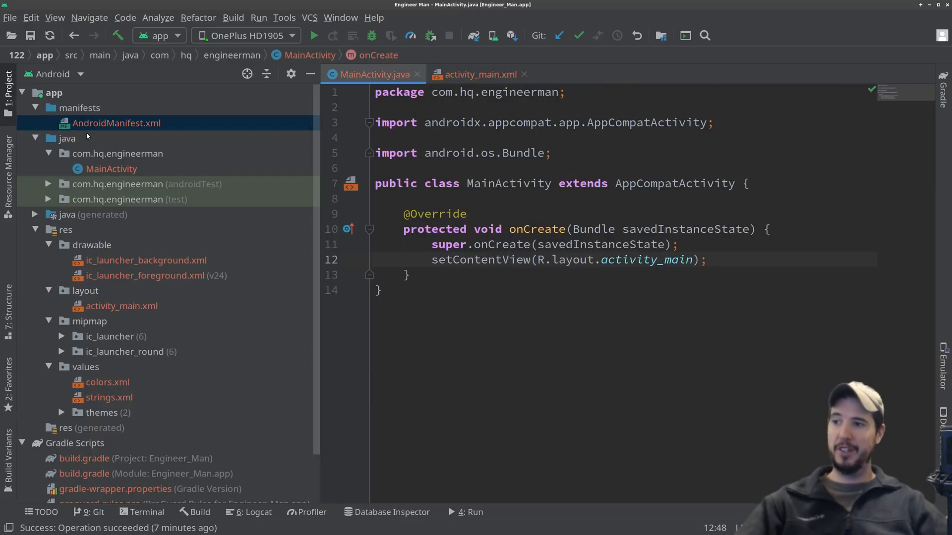
{"action": "mouse_move", "coordinate": [80, 142]}
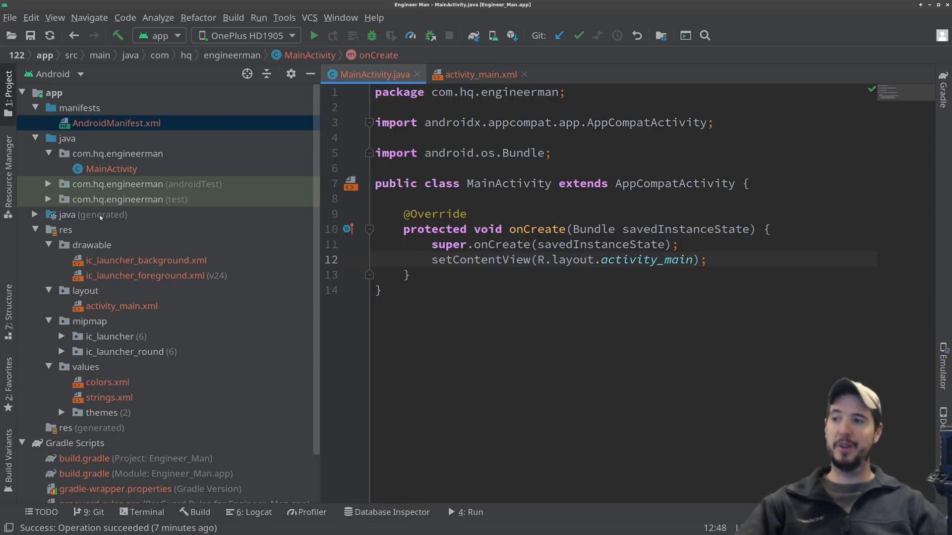
{"action": "mouse_move", "coordinate": [189, 344]}
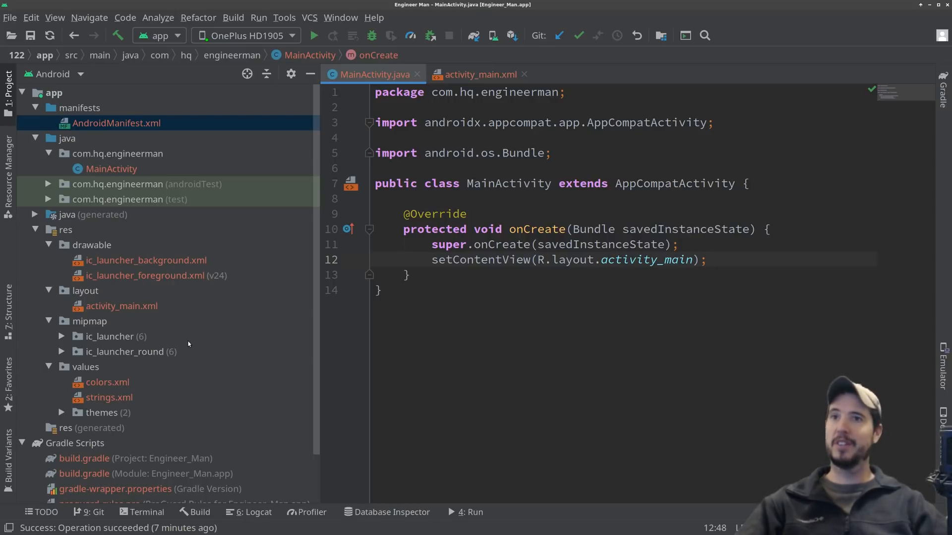
{"action": "left_click", "coordinate": [66, 138]}
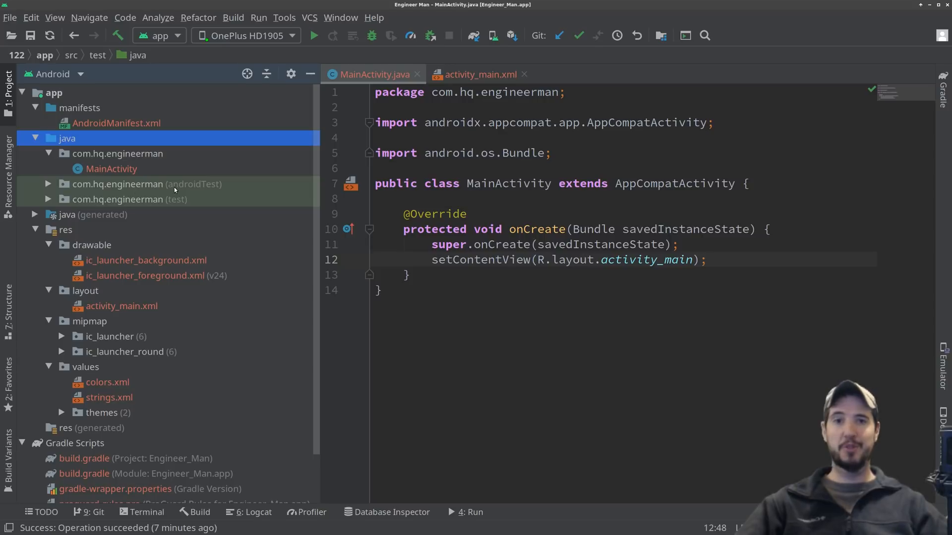
{"action": "mouse_move", "coordinate": [146, 199]}
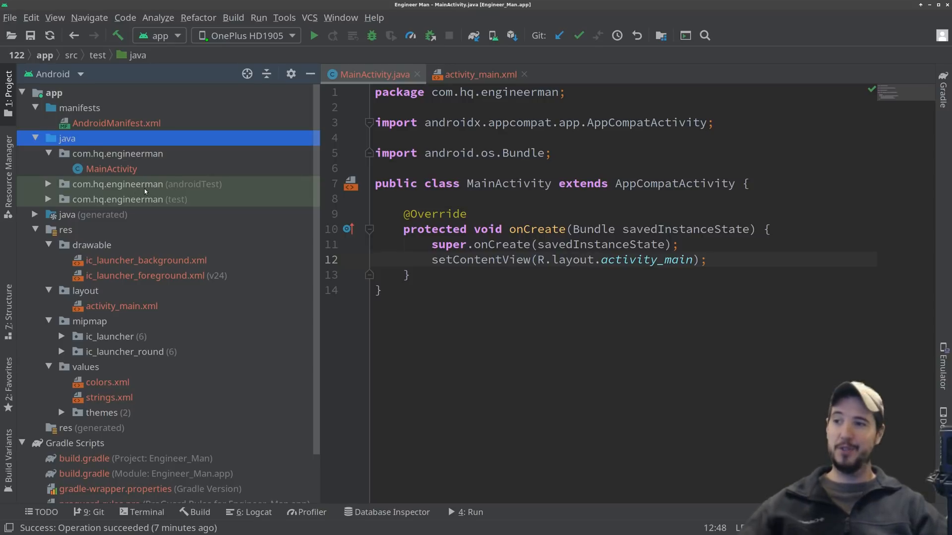
{"action": "left_click", "coordinate": [145, 185]}
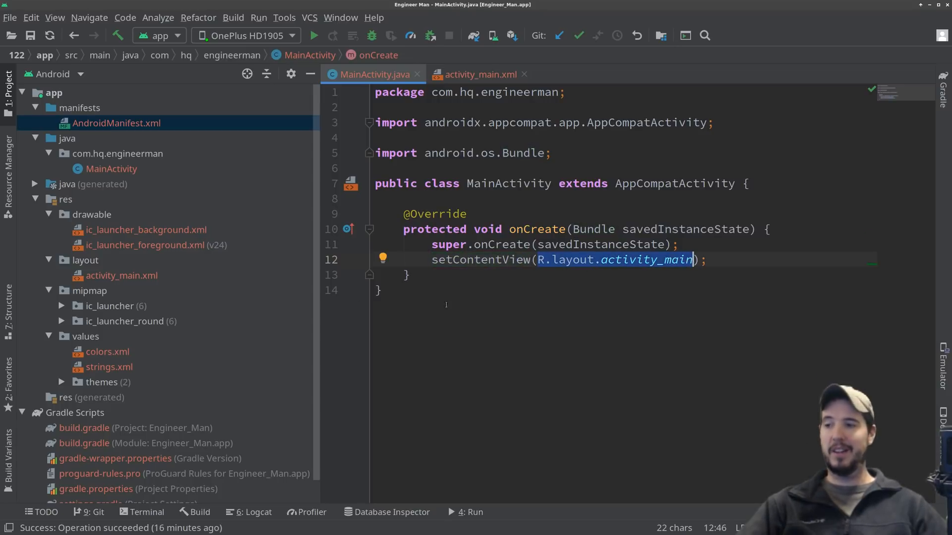
{"action": "left_click", "coordinate": [121, 274]}
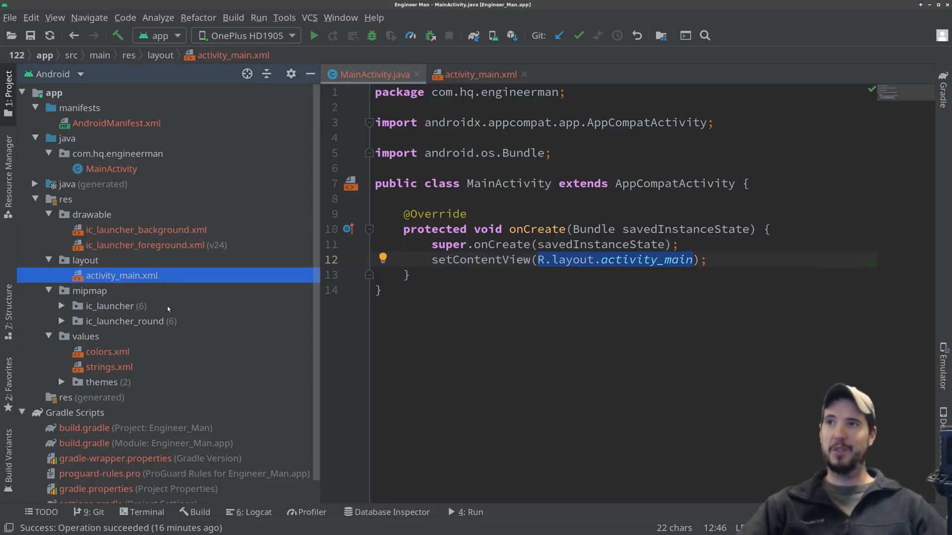
{"action": "mouse_move", "coordinate": [687, 311]}
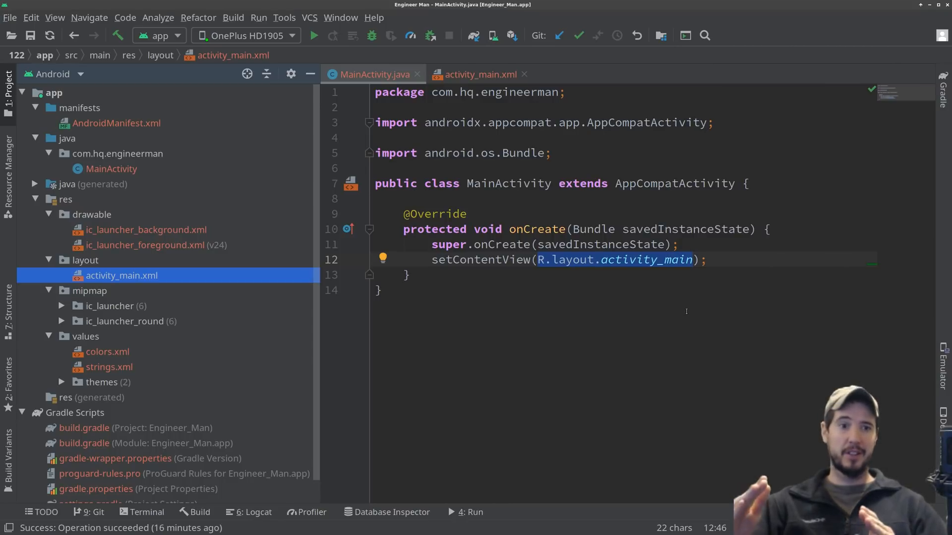
{"action": "left_click", "coordinate": [481, 74]}
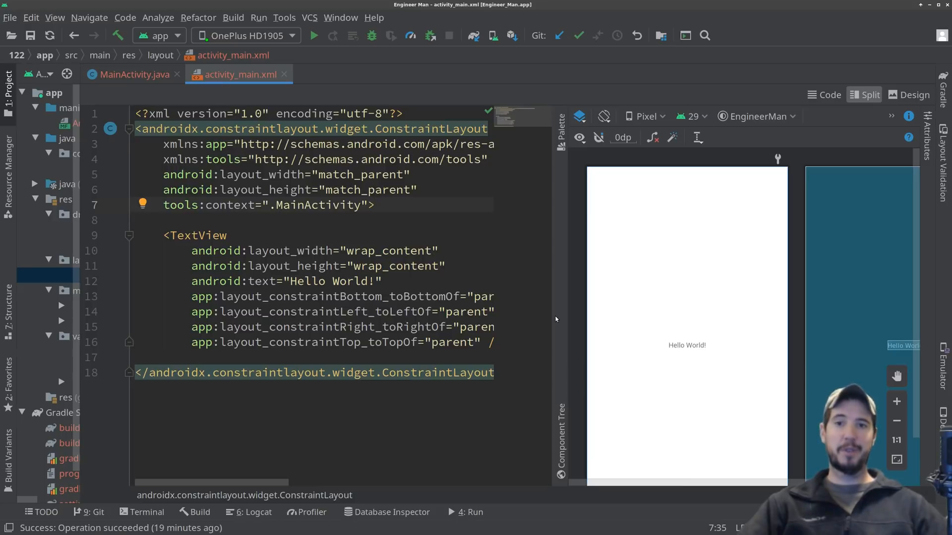
- View activity_main in the visual design editor showing Hello World!, then return to XML code
{"action": "left_click", "coordinate": [827, 95]}
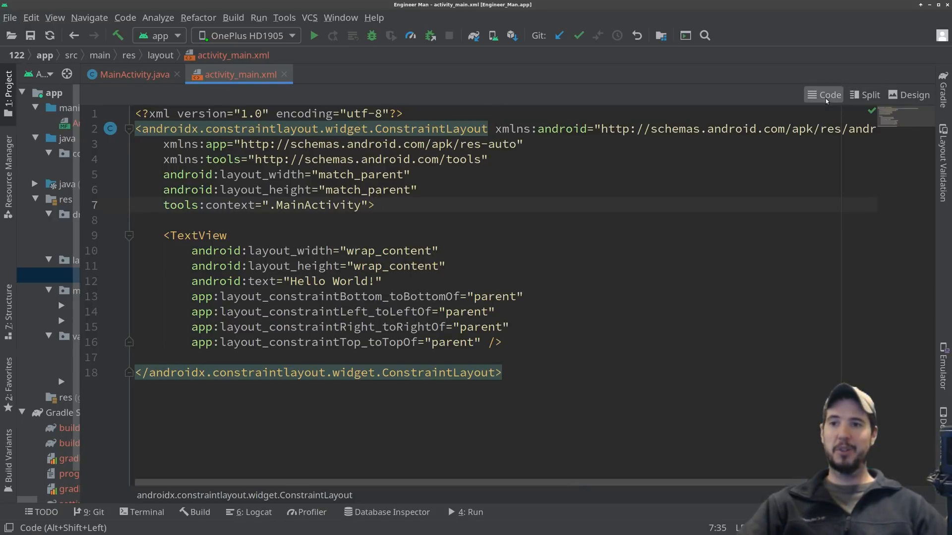
{"action": "left_click", "coordinate": [869, 95]}
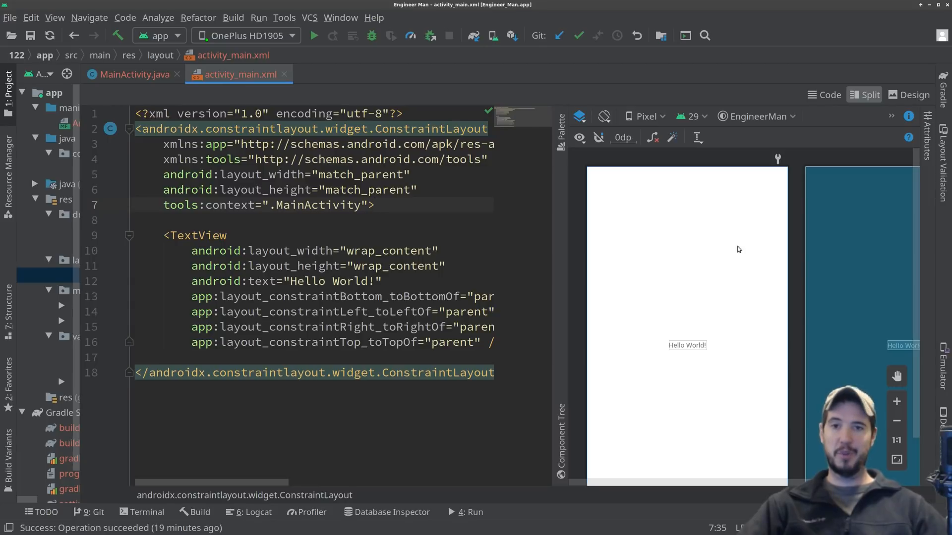
{"action": "left_click", "coordinate": [914, 95]}
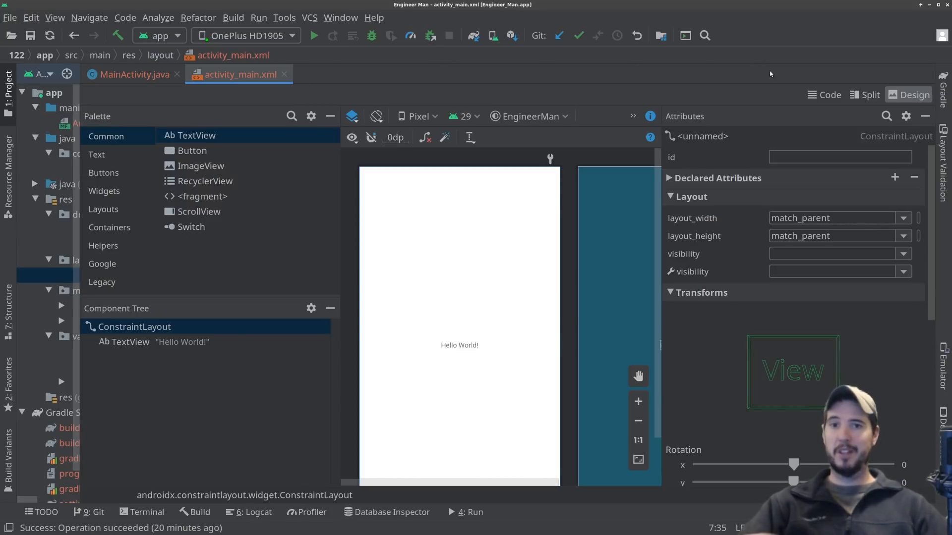
{"action": "mouse_move", "coordinate": [827, 95]}
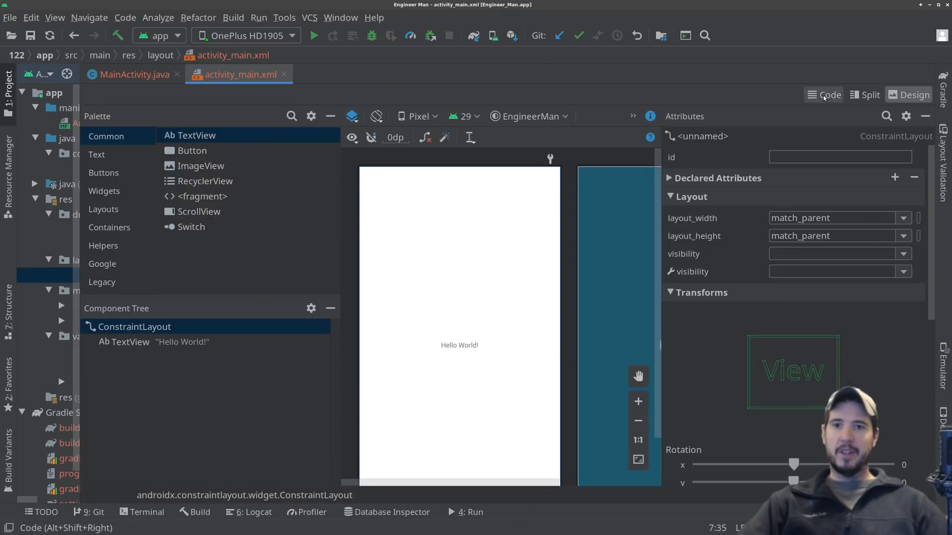
{"action": "left_click", "coordinate": [827, 95]}
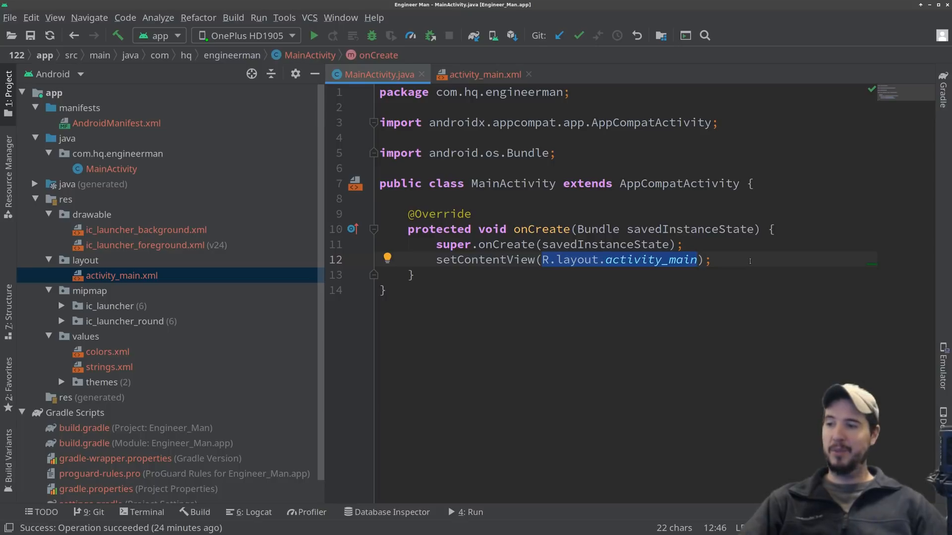
{"action": "mouse_move", "coordinate": [237, 292]}
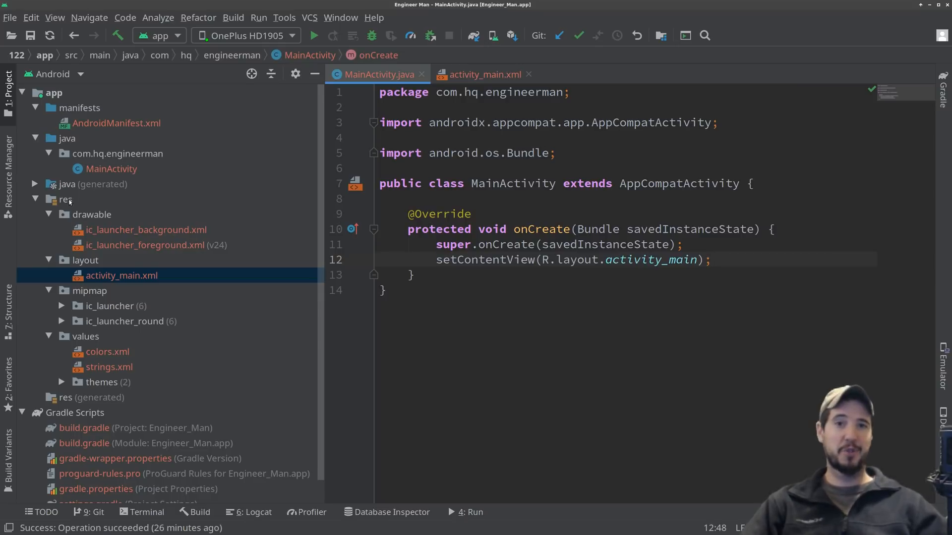
{"action": "mouse_move", "coordinate": [72, 159]}
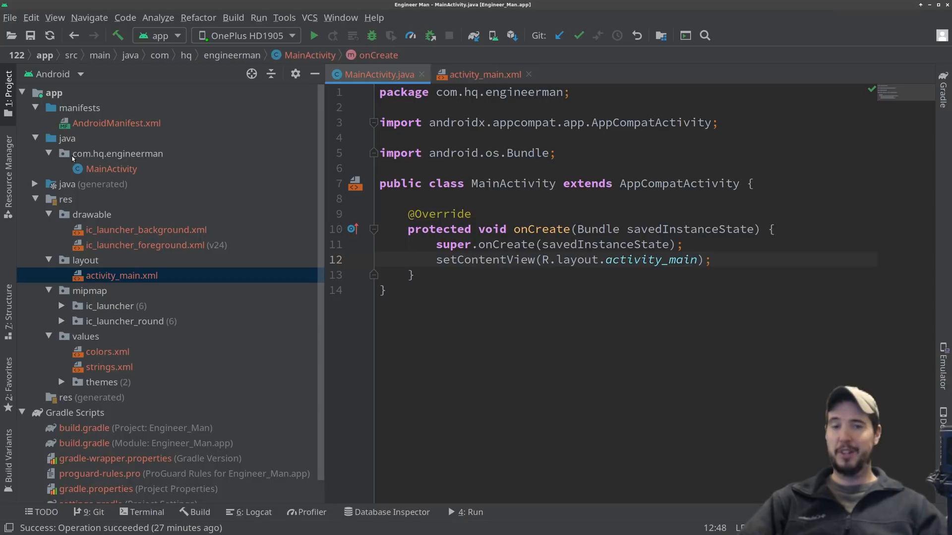
- Expand the res > mipmap > ic_launcher folders in the Project tree
{"action": "left_click", "coordinate": [91, 215]}
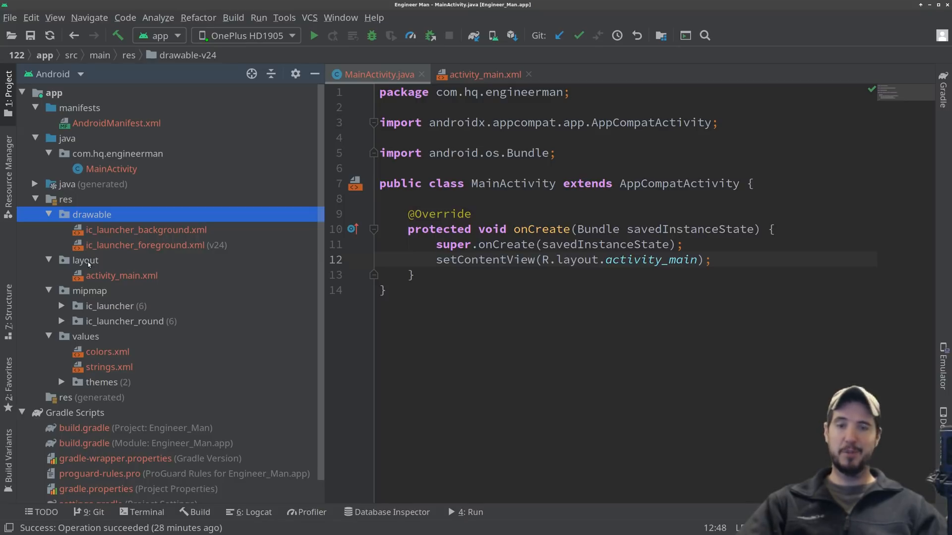
{"action": "mouse_move", "coordinate": [99, 295]}
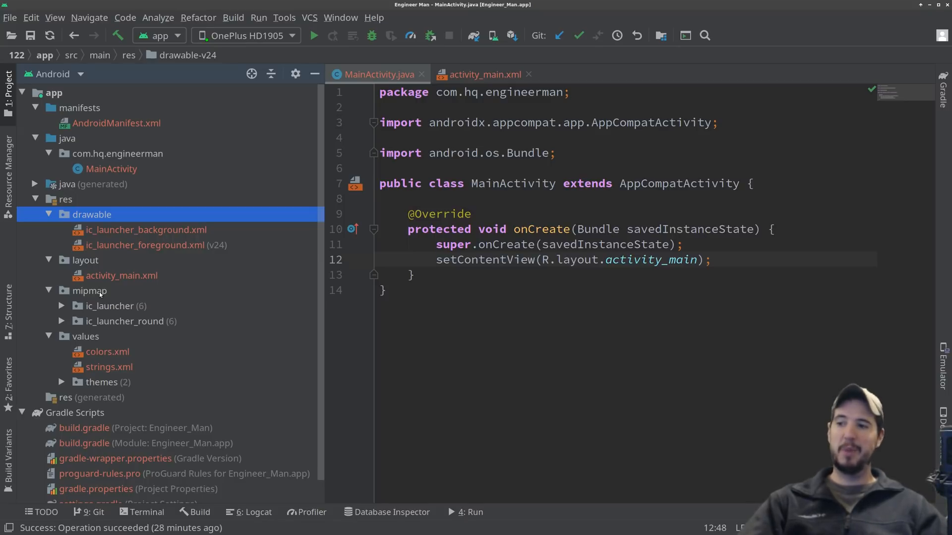
{"action": "left_click", "coordinate": [90, 290]}
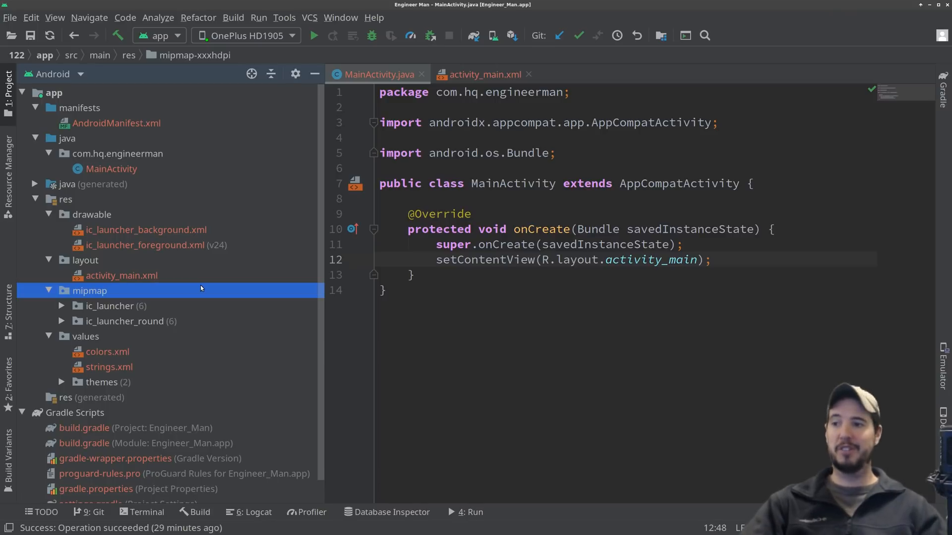
{"action": "mouse_move", "coordinate": [73, 321]}
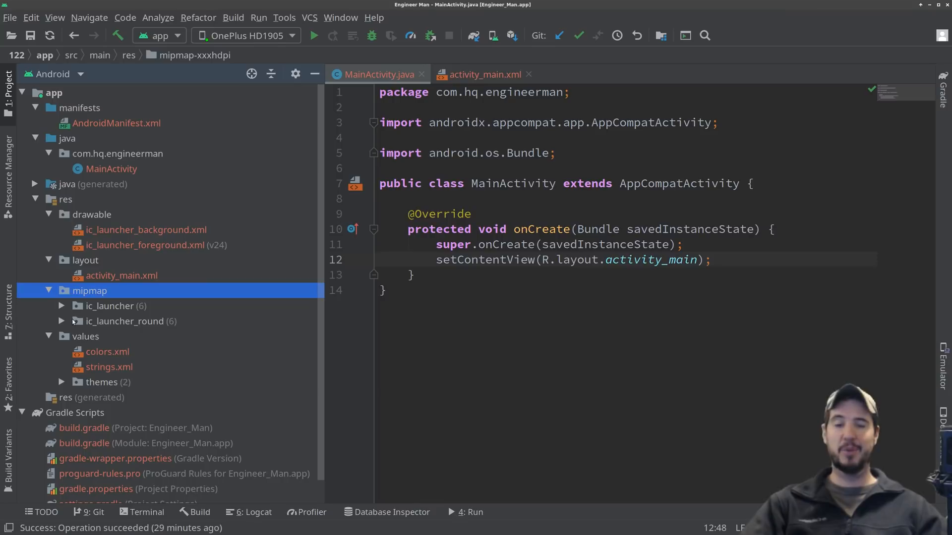
{"action": "left_click", "coordinate": [60, 306]}
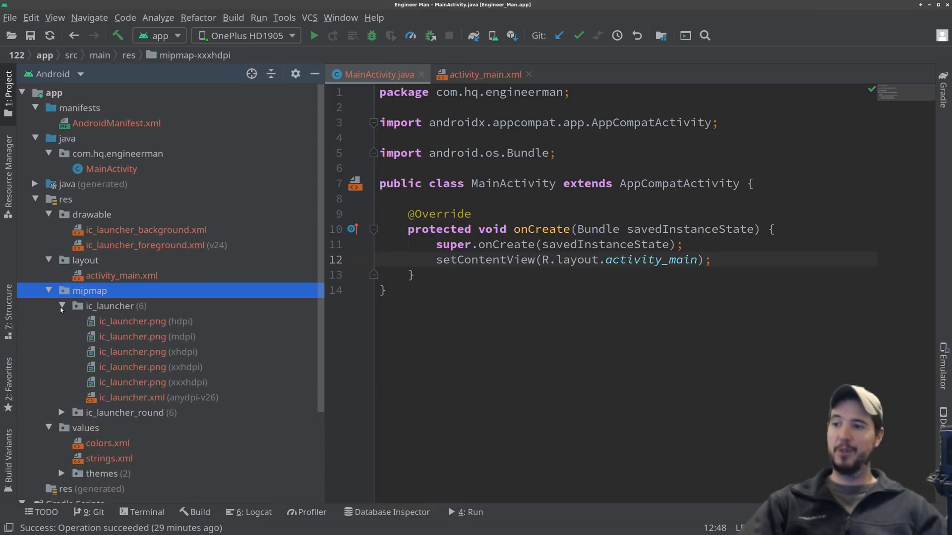
{"action": "mouse_move", "coordinate": [182, 340]}
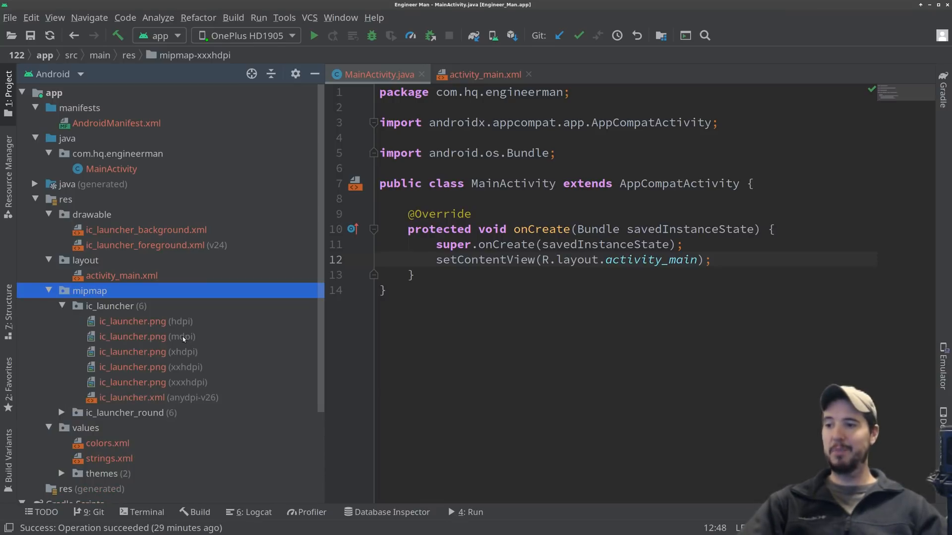
{"action": "mouse_move", "coordinate": [188, 374]}
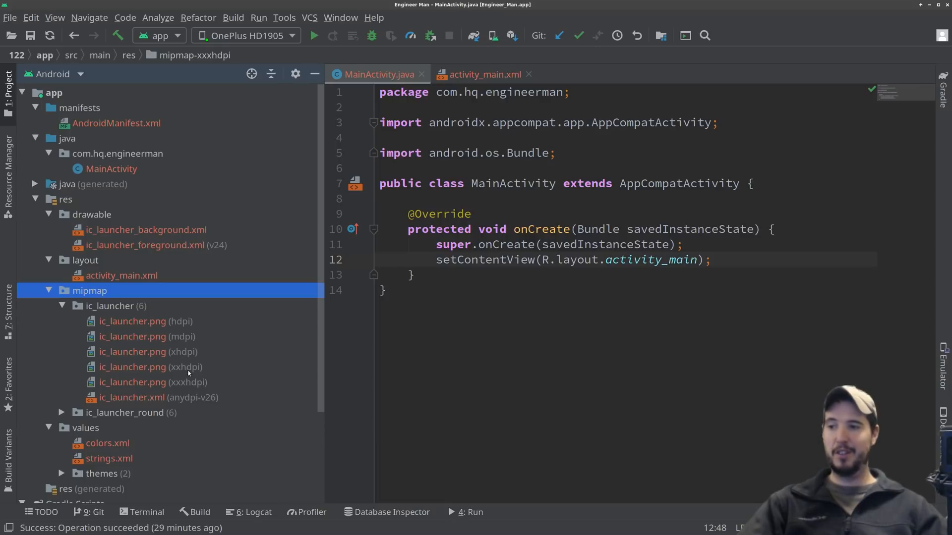
{"action": "mouse_move", "coordinate": [143, 387]}
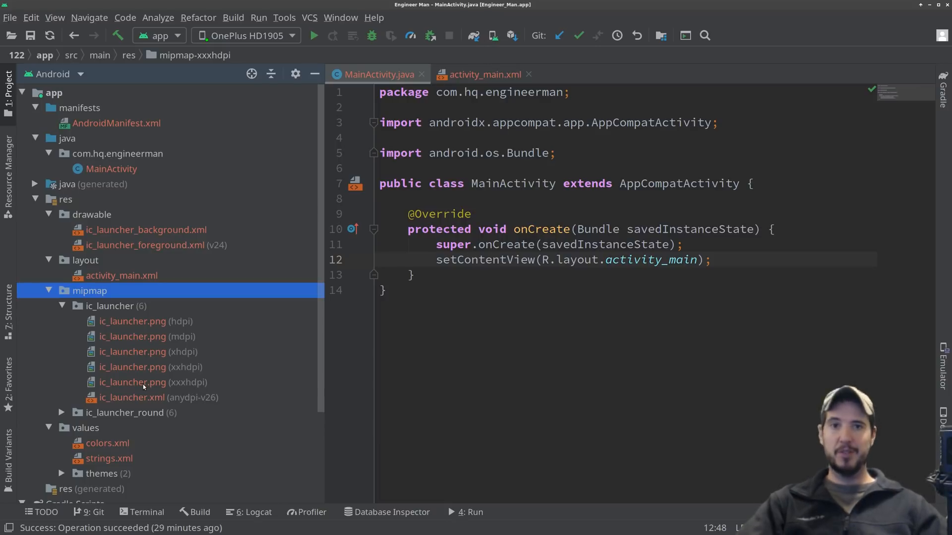
- Preview the xxxhdpi and hdpi ic_launcher.png images, then close their tabs
{"action": "left_click", "coordinate": [151, 382]}
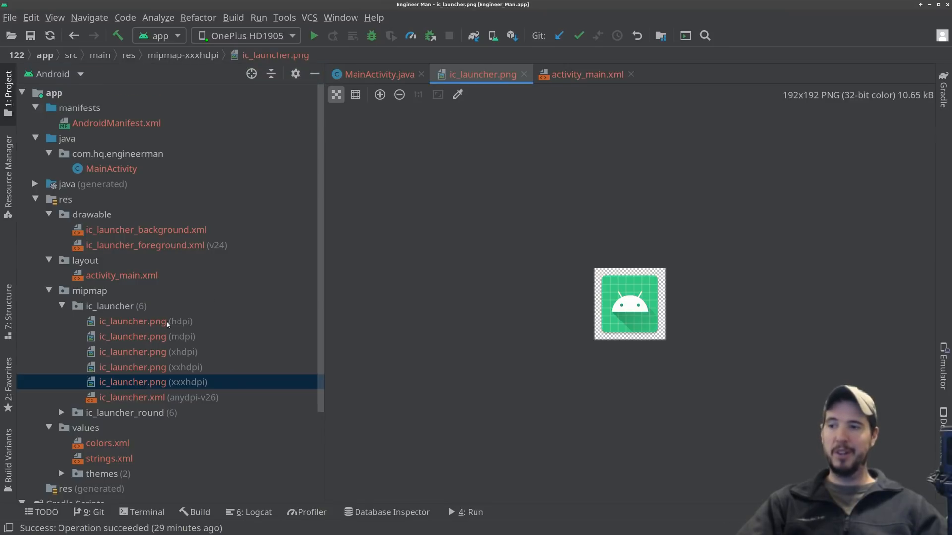
{"action": "left_click", "coordinate": [130, 321]}
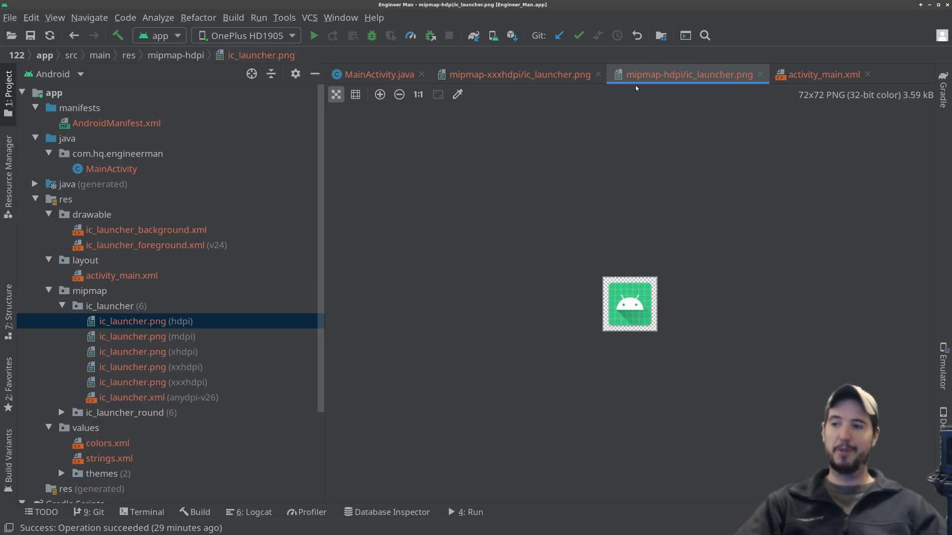
{"action": "left_click", "coordinate": [377, 75]}
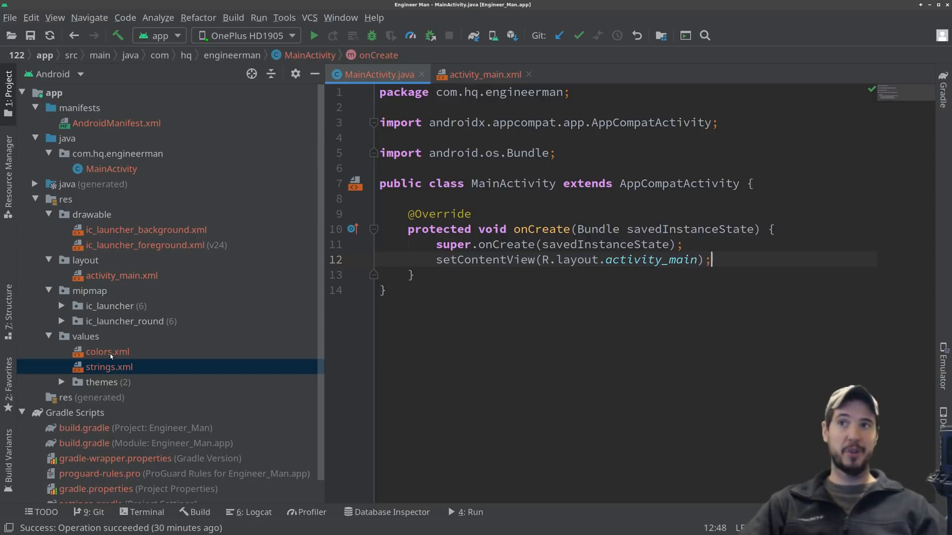
- Open the colors.xml and strings.xml resource files from the Project tree
{"action": "double_click", "coordinate": [107, 351]}
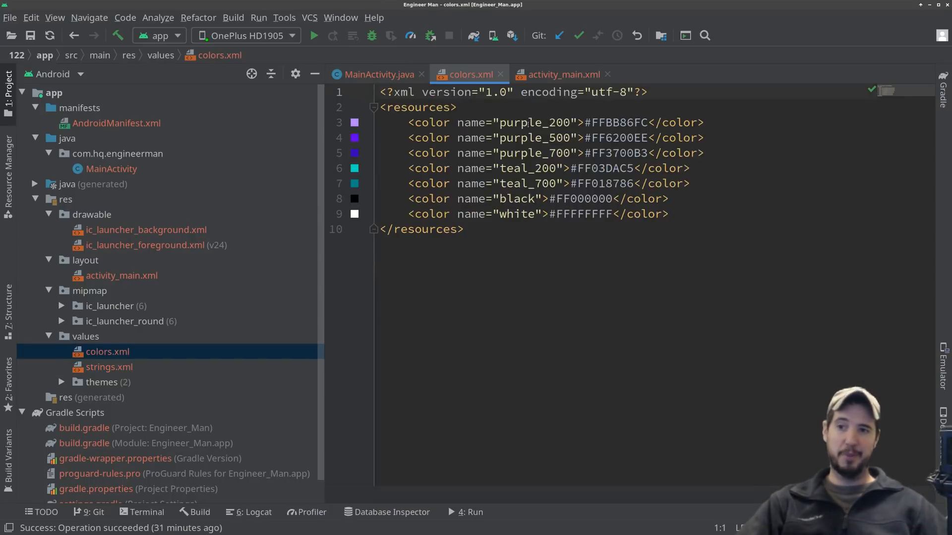
{"action": "double_click", "coordinate": [533, 122]}
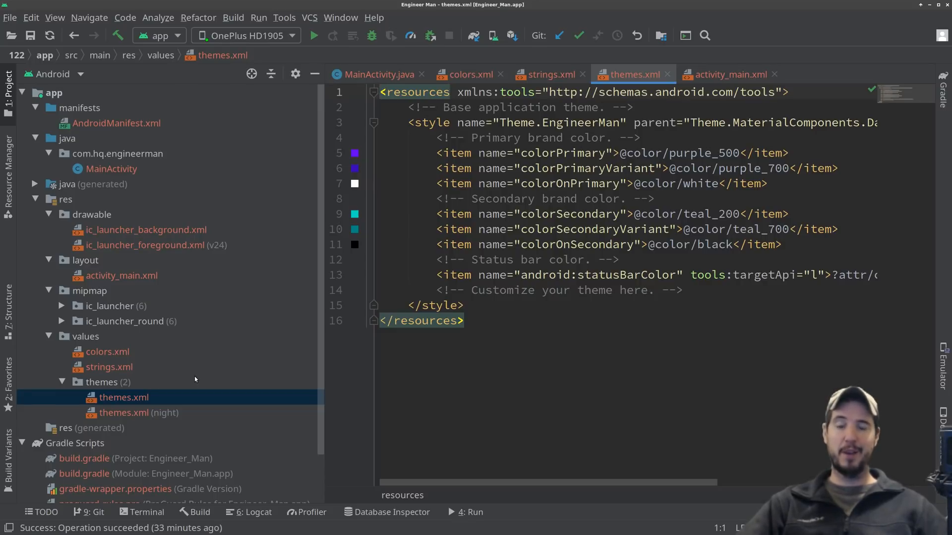
{"action": "mouse_move", "coordinate": [194, 392]}
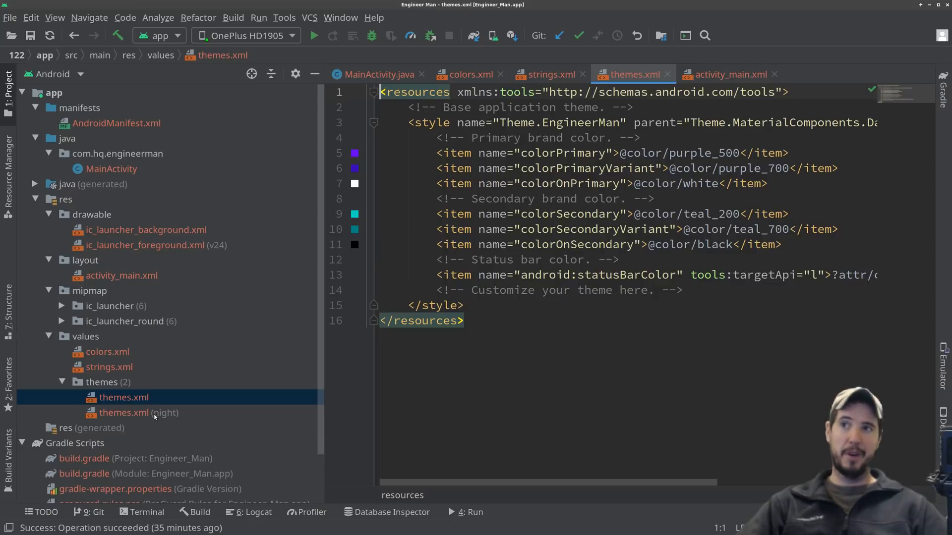
{"action": "mouse_move", "coordinate": [351, 466]}
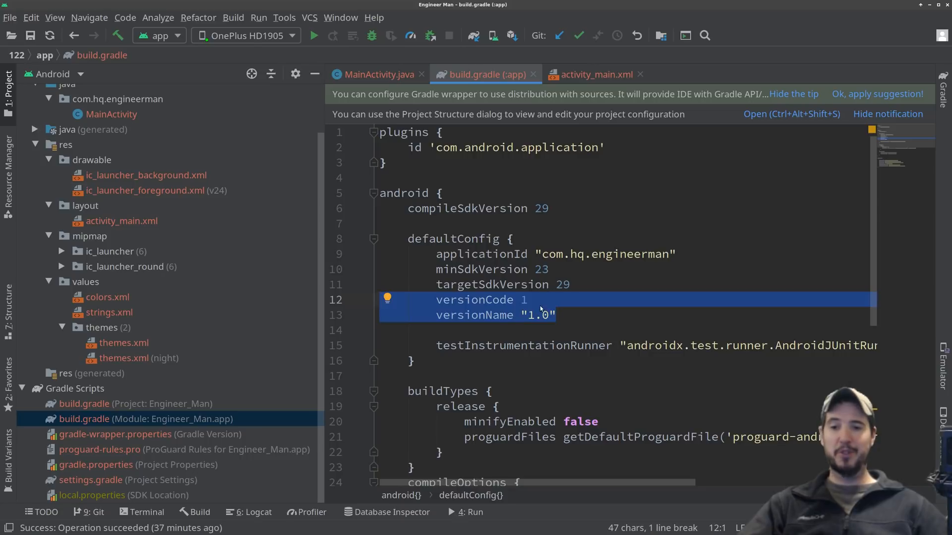
- Scroll through the module build.gradle's defaultConfig and dependencies, then close it
{"action": "scroll", "scroll_direction": "down", "scroll_amount": 3}
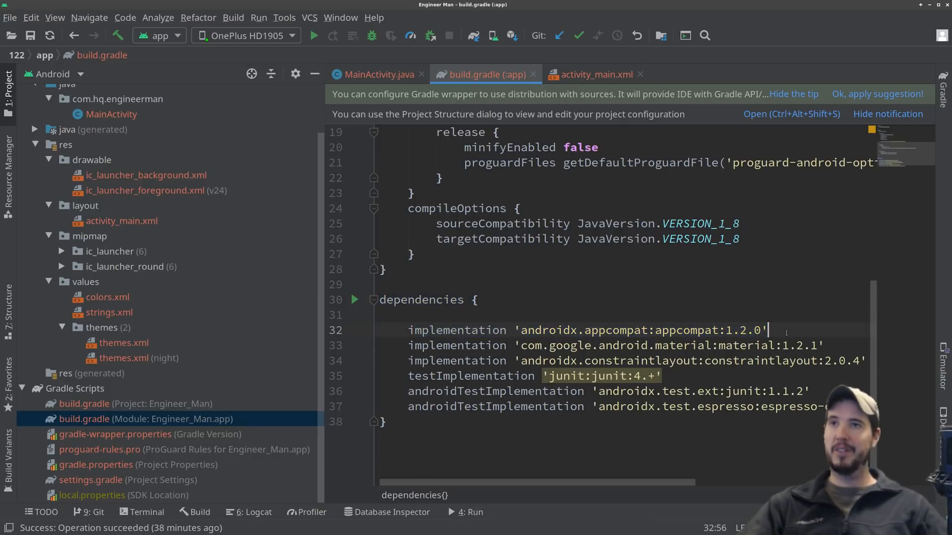
{"action": "left_click", "coordinate": [377, 74]}
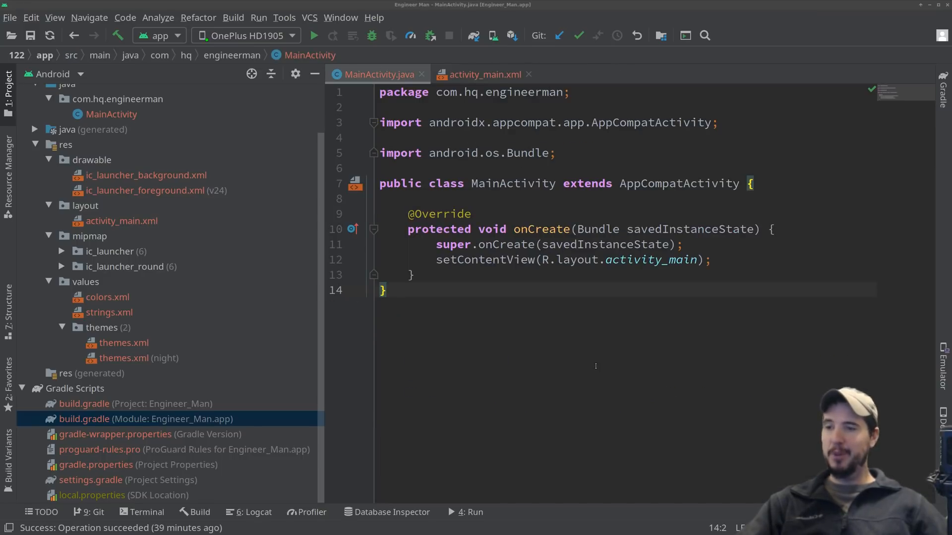
- Build and run the Engineer Man app on the connected OnePlus phone, showing Hello World!
{"action": "left_click", "coordinate": [315, 35]}
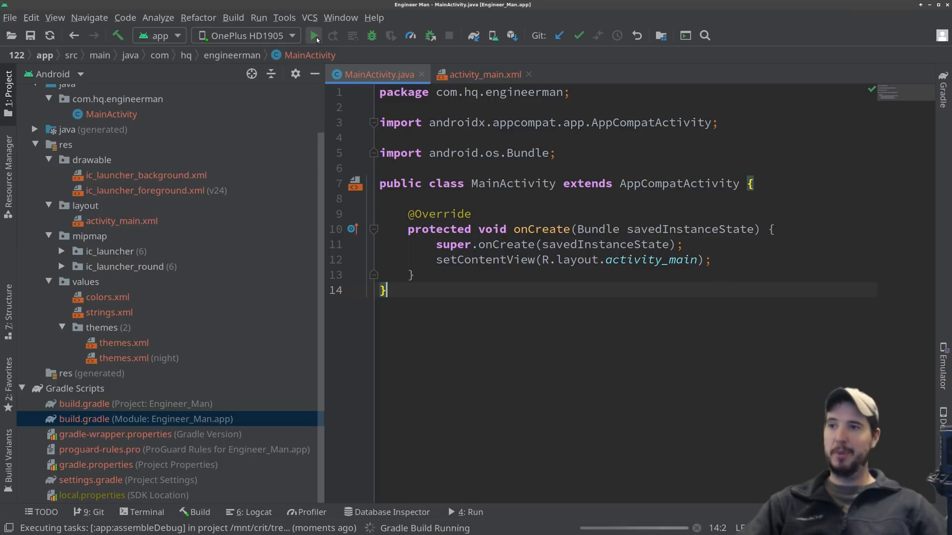
{"action": "left_click", "coordinate": [315, 36]}
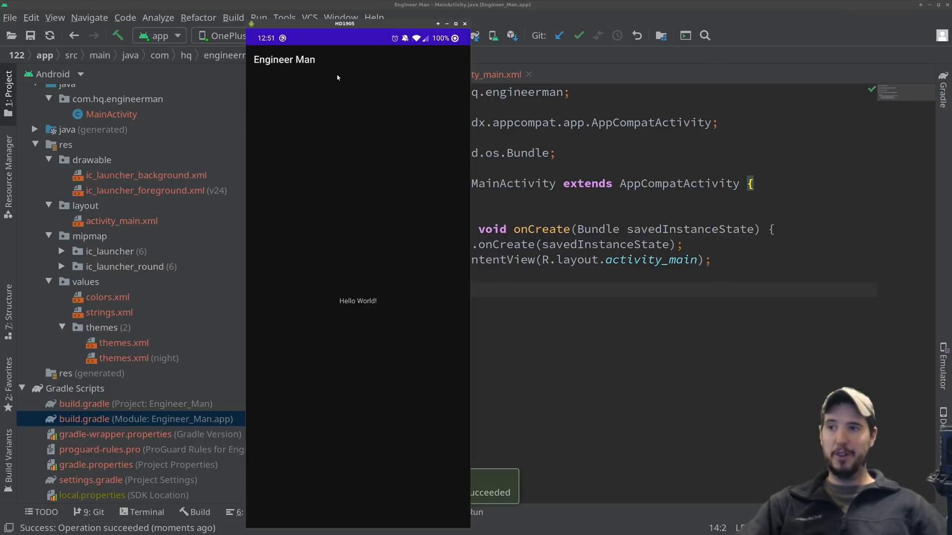